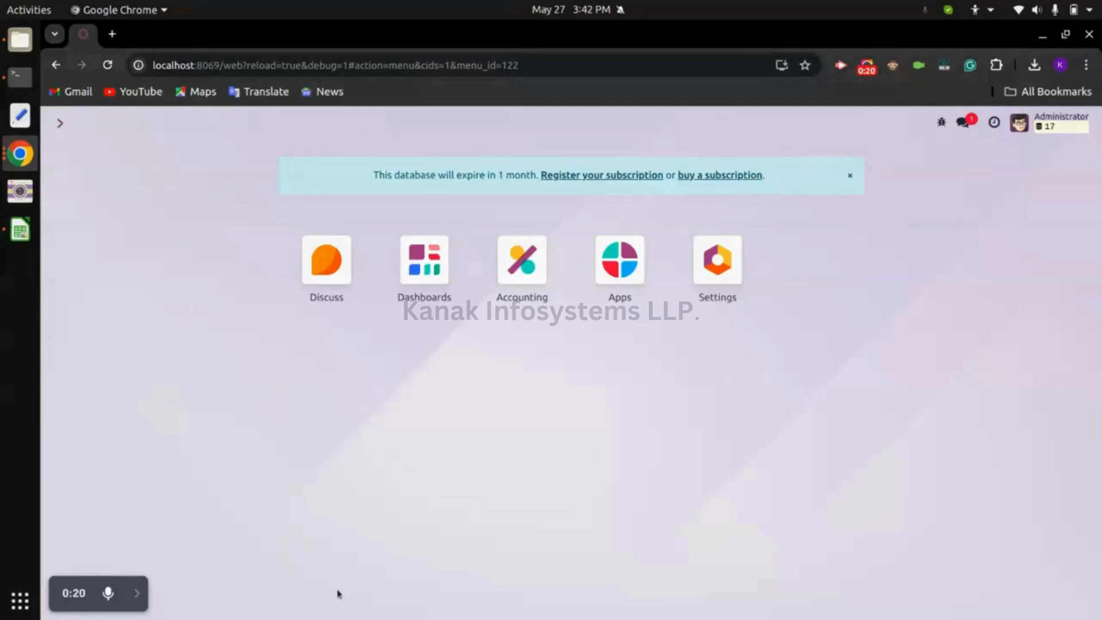
mouse_move(499, 366)
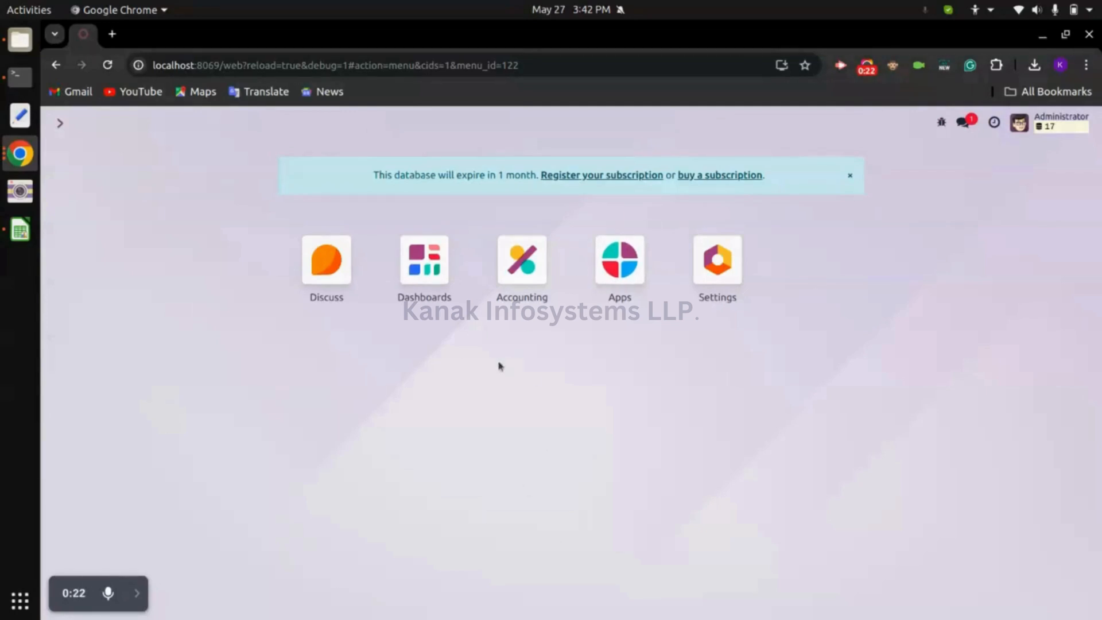
mouse_move(517, 365)
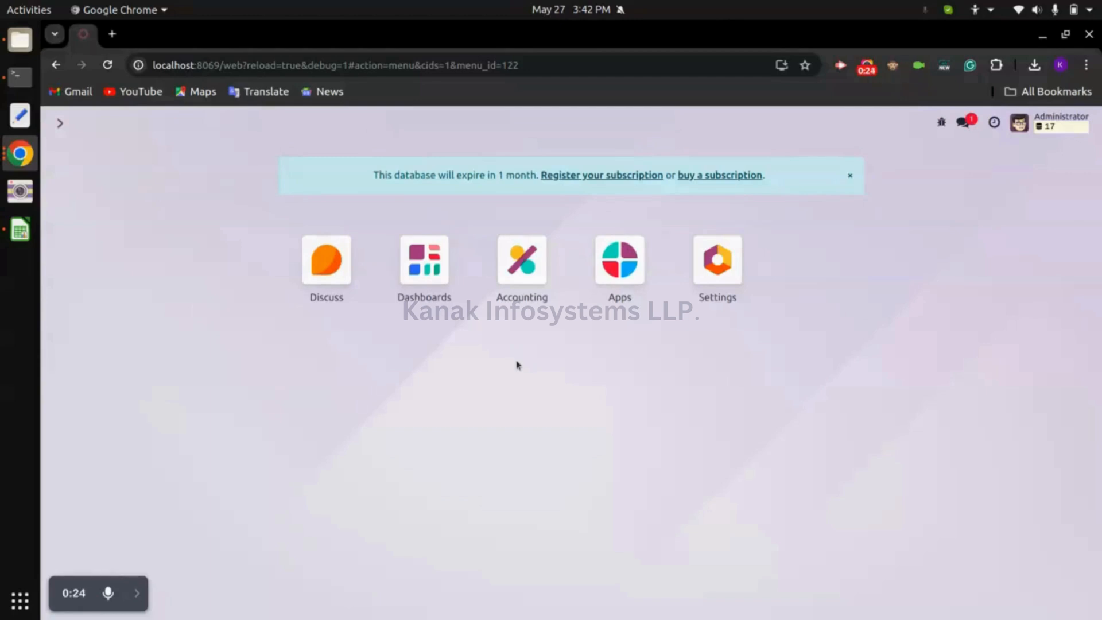
mouse_move(521, 261)
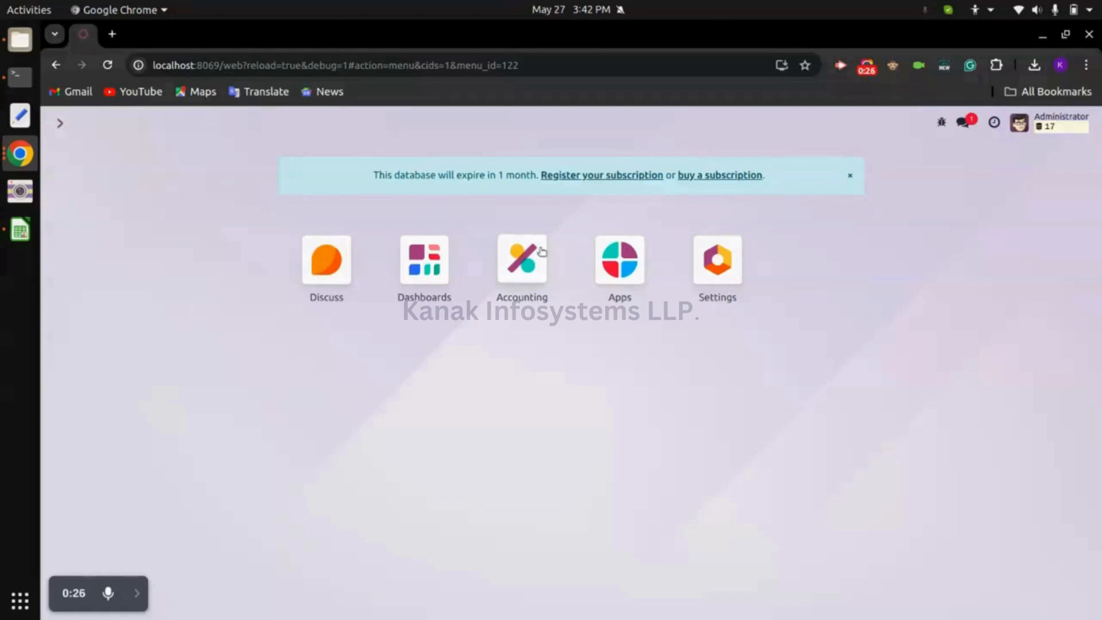
Step: Enter the Accounting app and reach its Configuration settings page
click(521, 261)
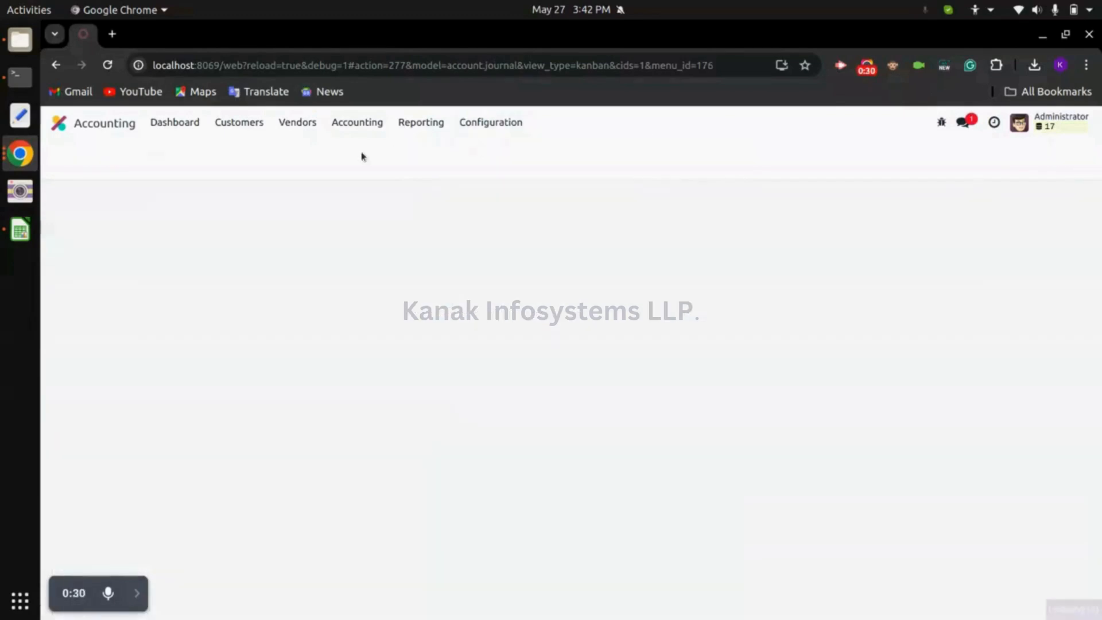
click(490, 122)
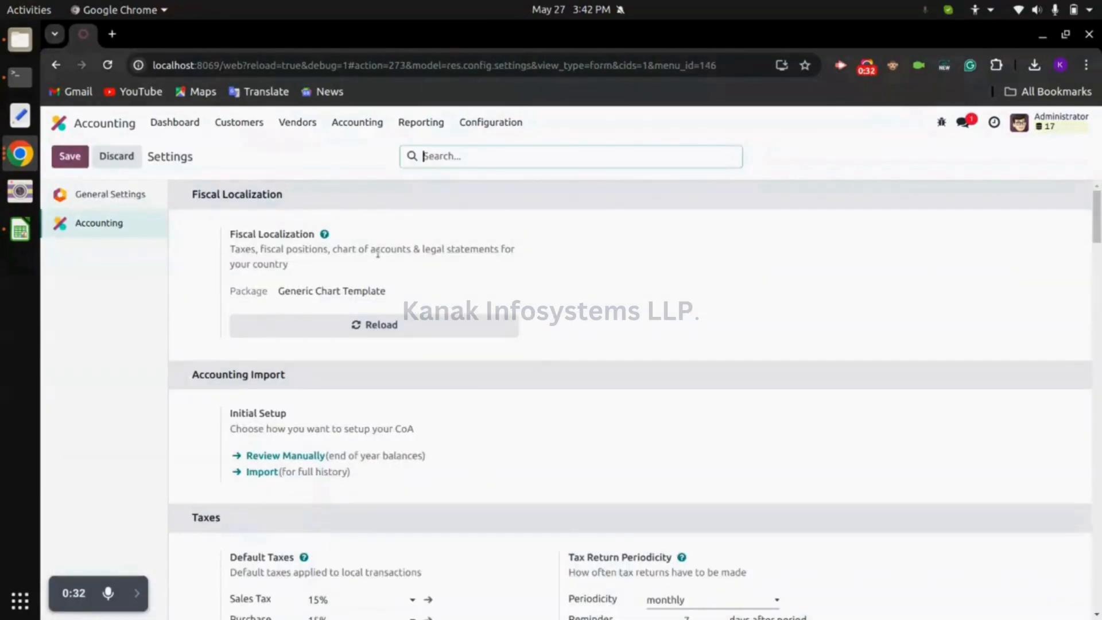
mouse_move(179, 175)
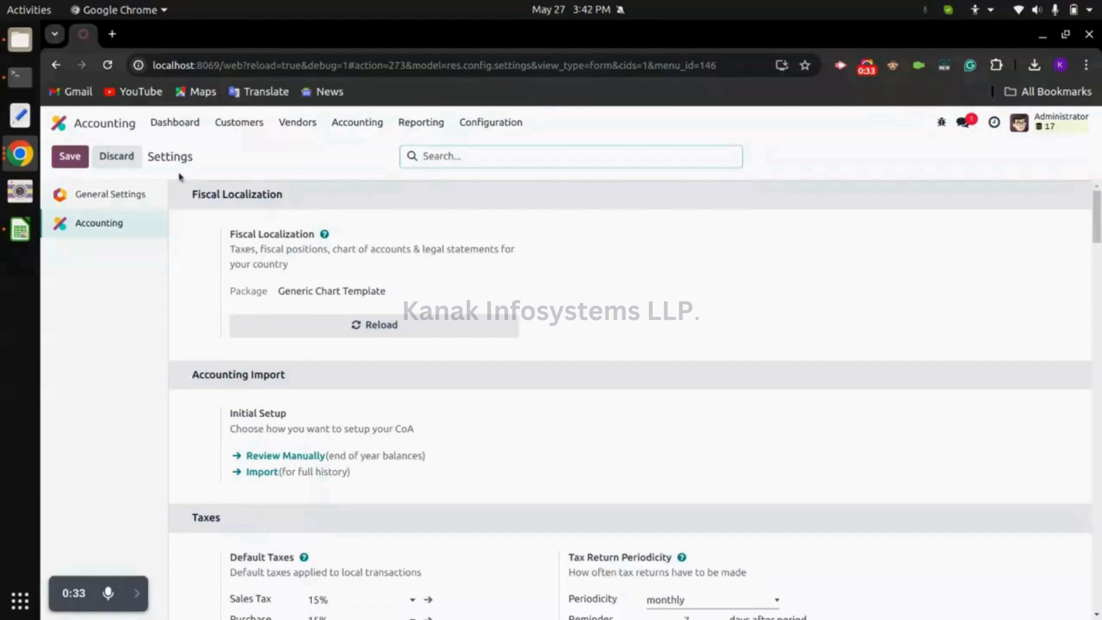
mouse_move(149, 148)
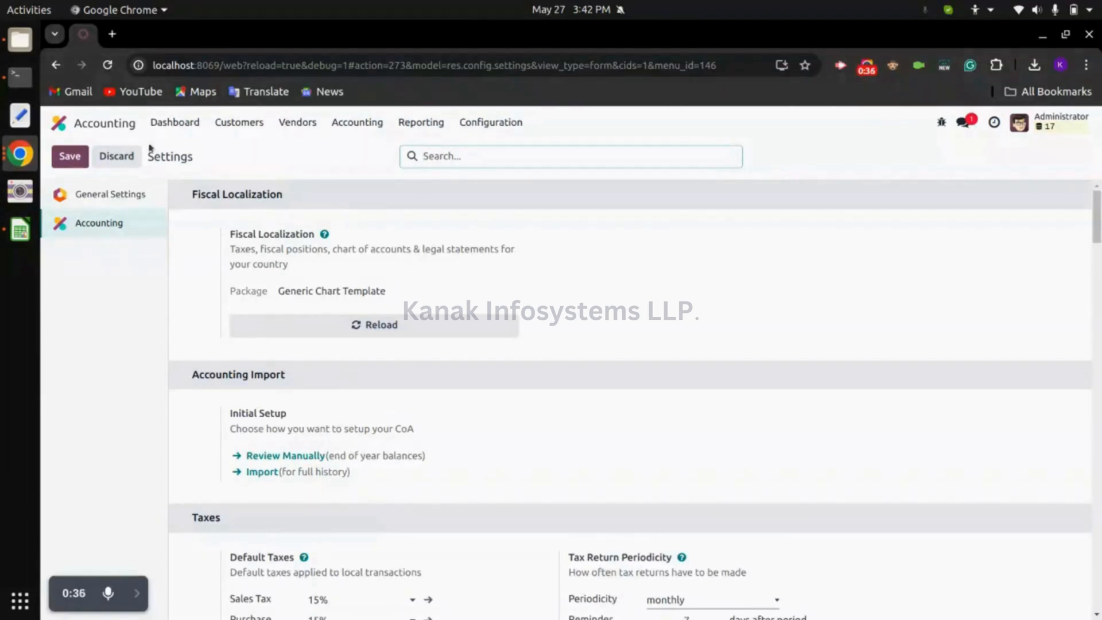
Step: Return from settings to the Accounting dashboard with its journals
click(175, 122)
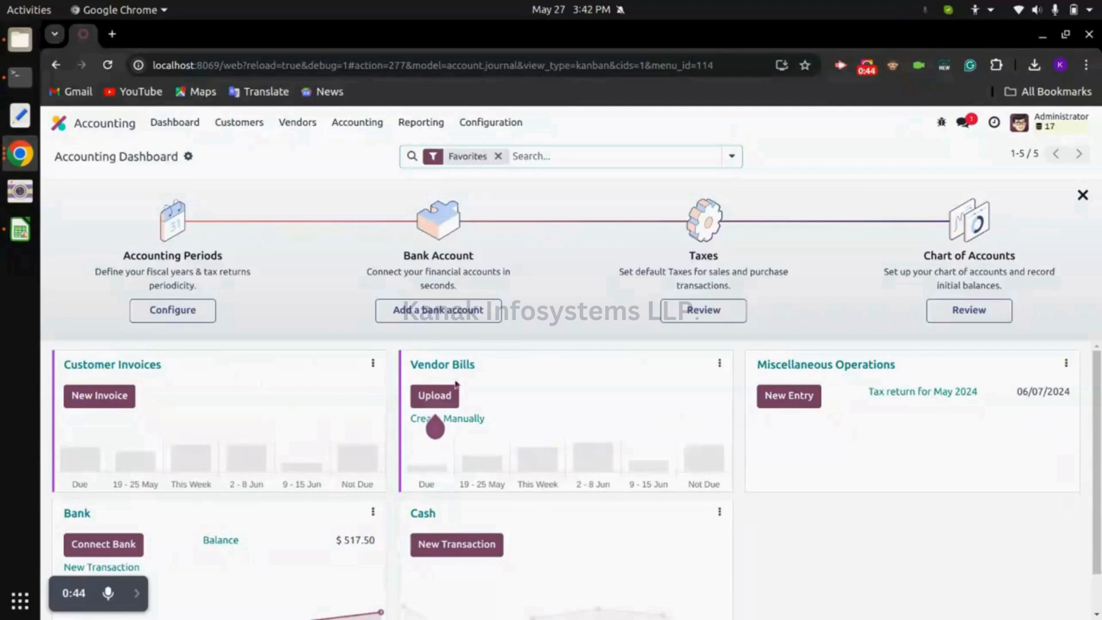
mouse_move(600, 420)
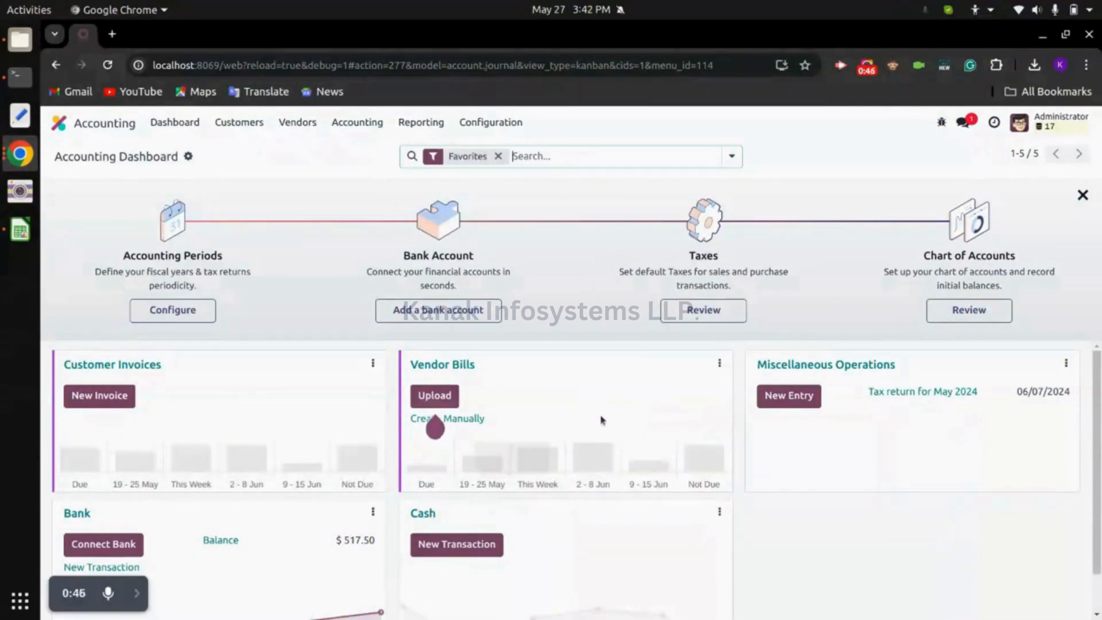
mouse_move(80, 411)
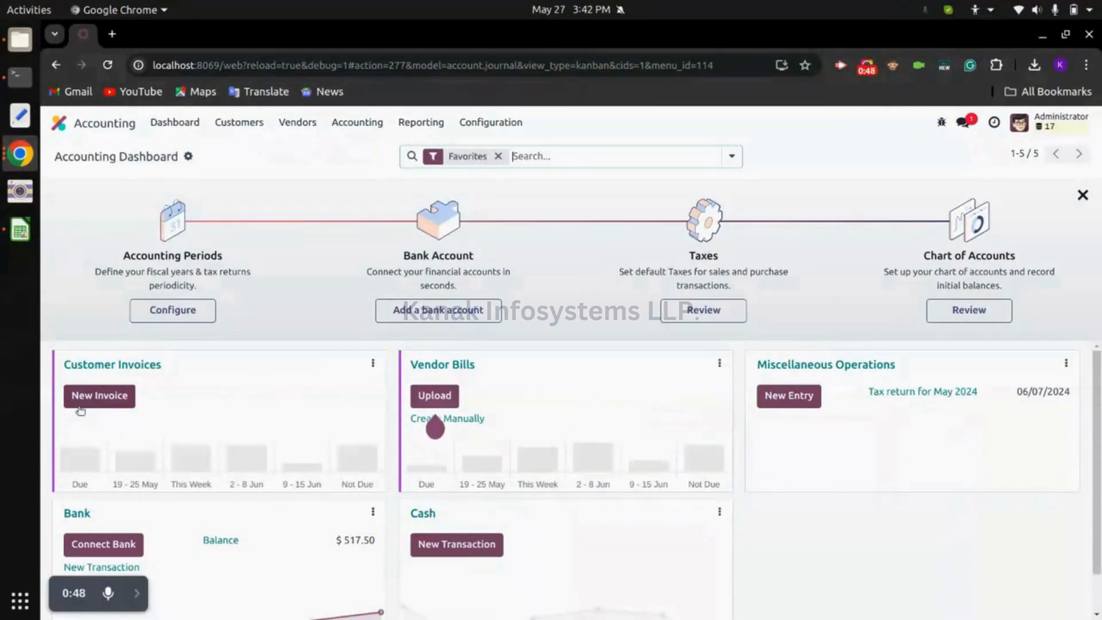
Step: Post a new invoice for Amie with one chairr line at 450.00 plus 15% tax
click(99, 395)
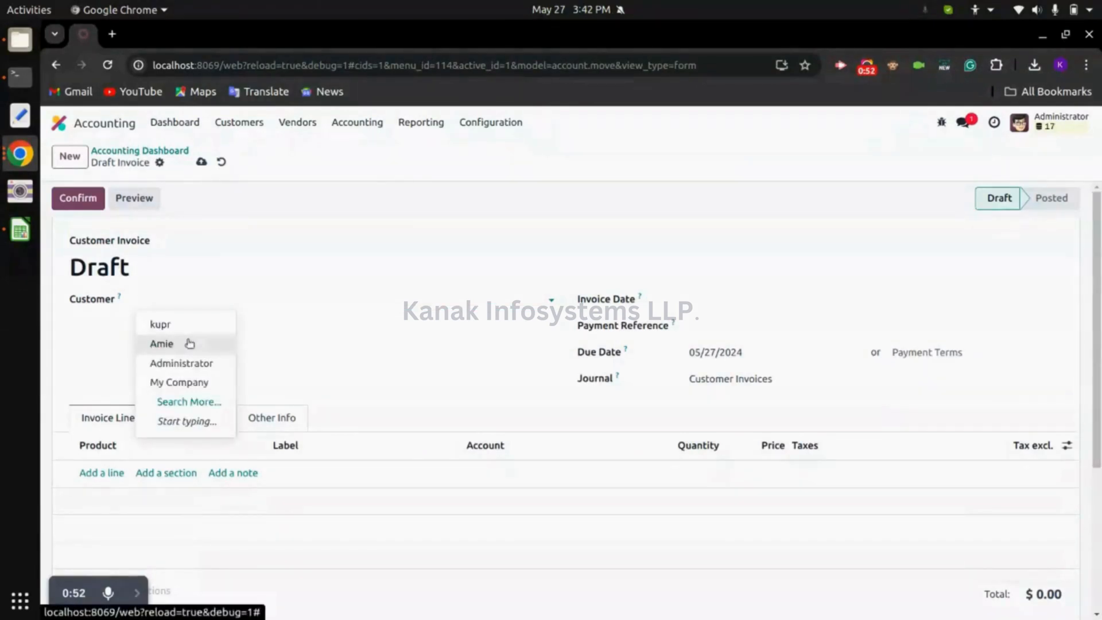
click(162, 343)
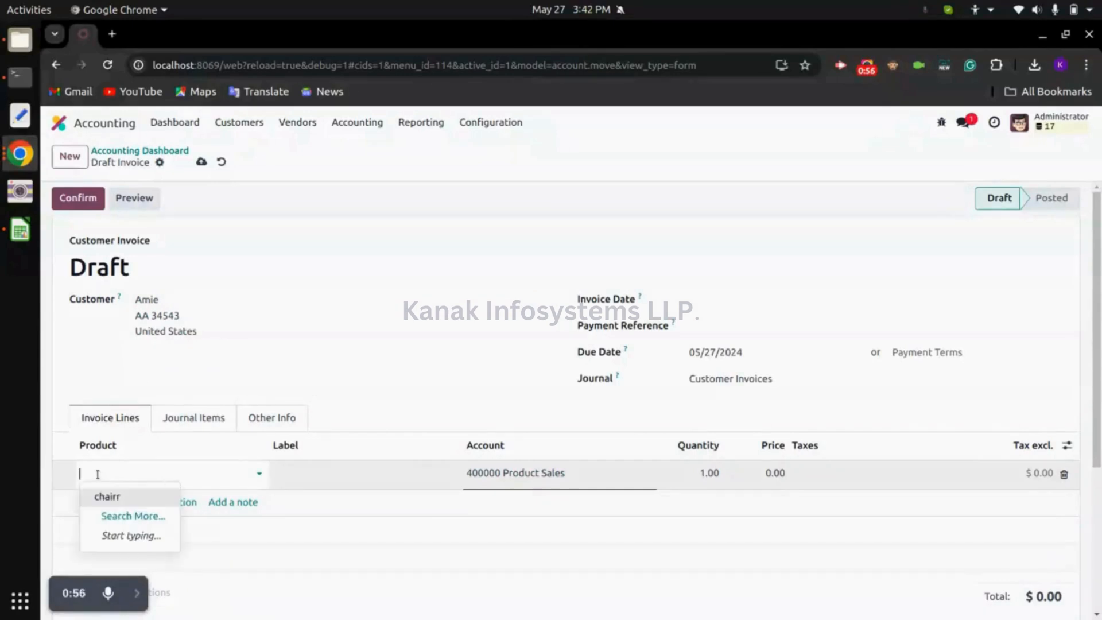
click(105, 496)
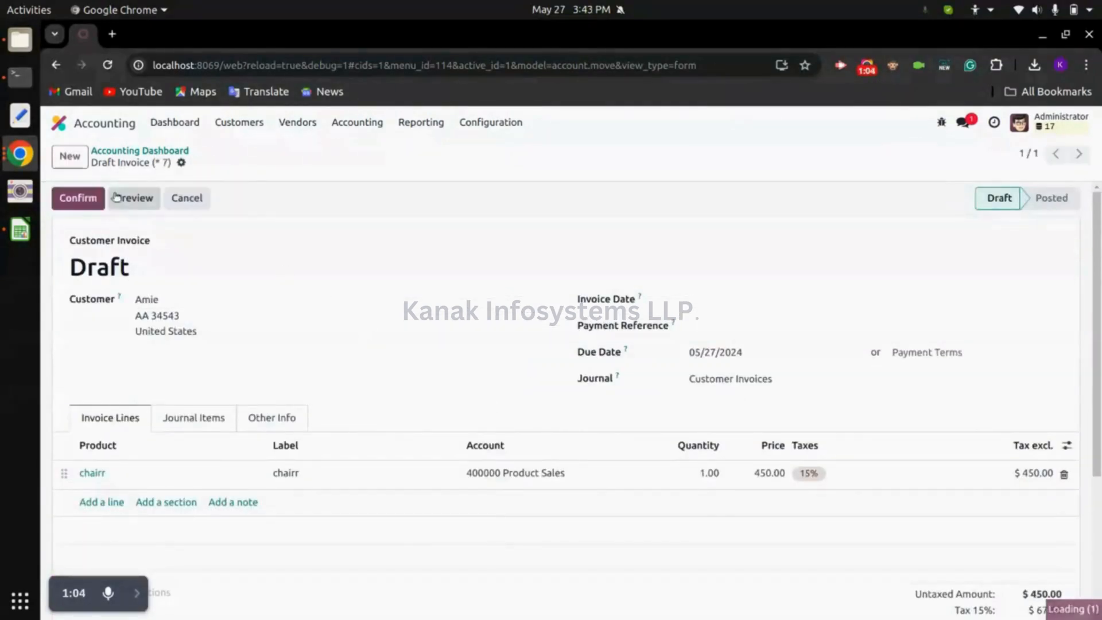
click(77, 197)
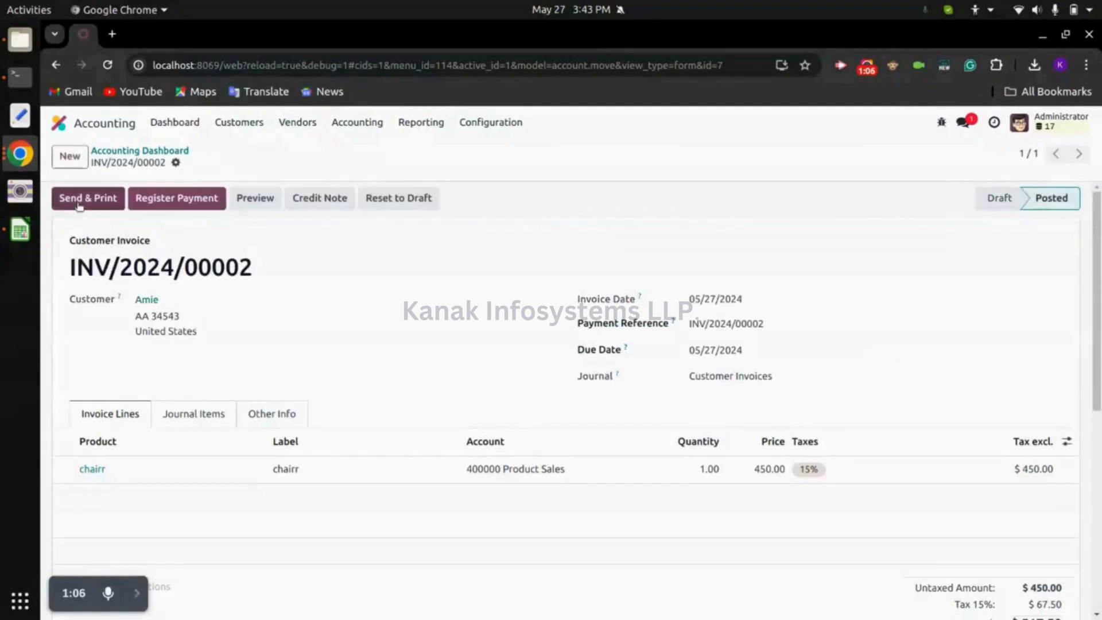
mouse_move(305, 412)
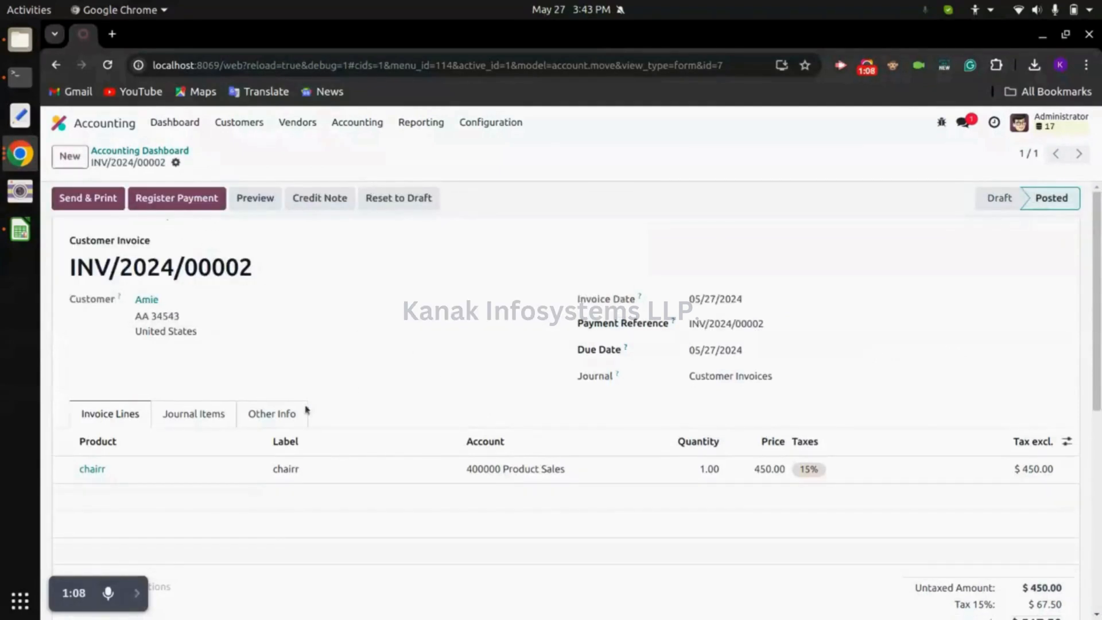
mouse_move(176, 197)
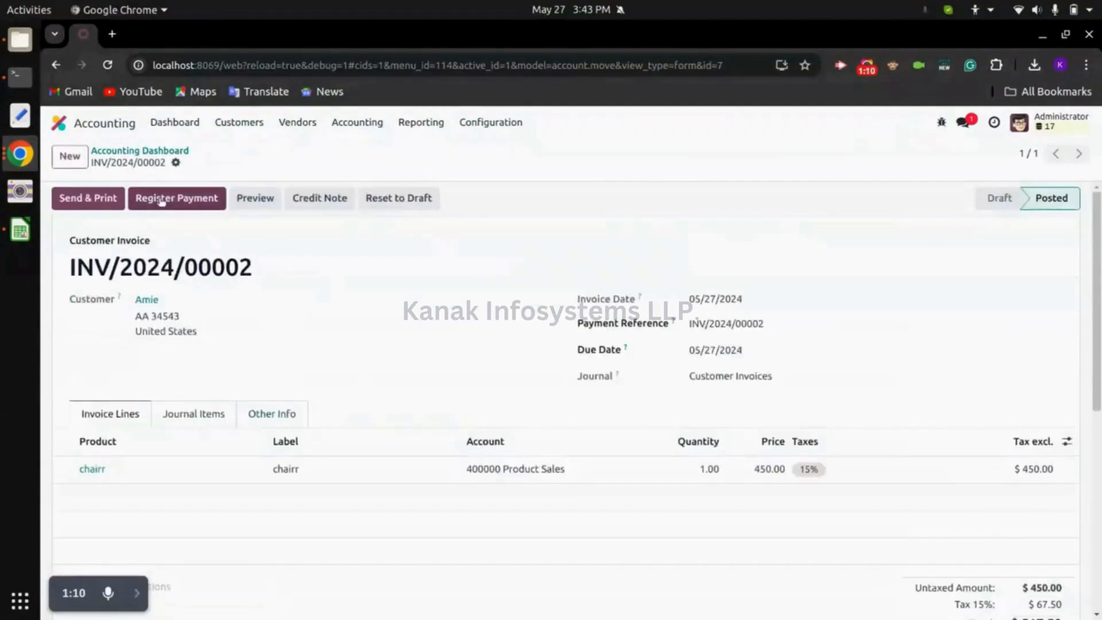
Step: Show the Customer Payments list with two posted bank payments for kupr totaling $517.50
click(177, 197)
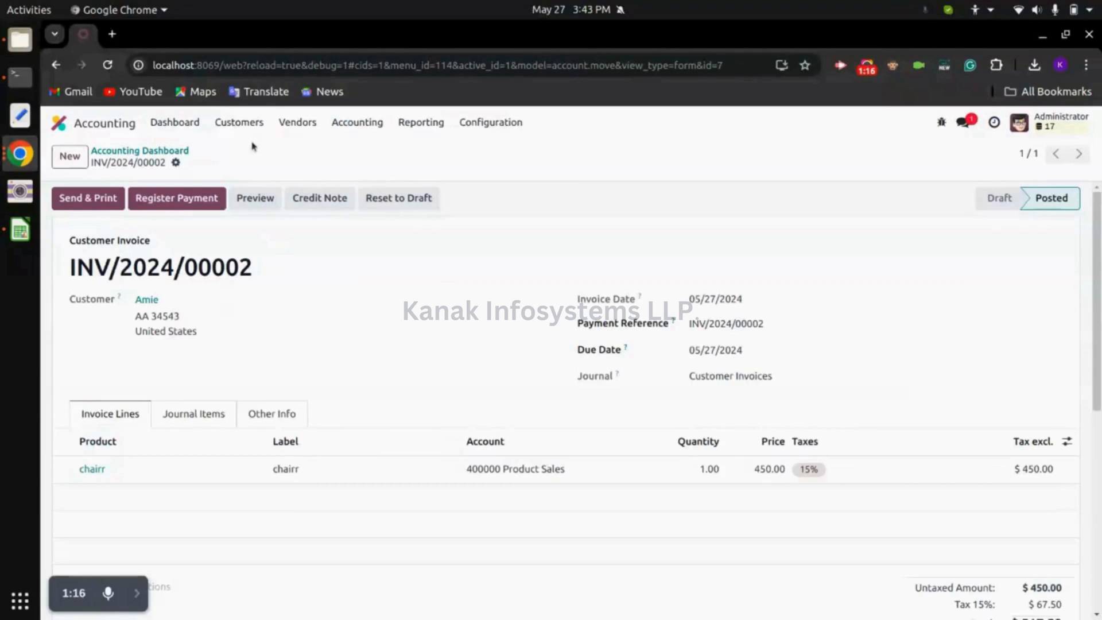
click(239, 121)
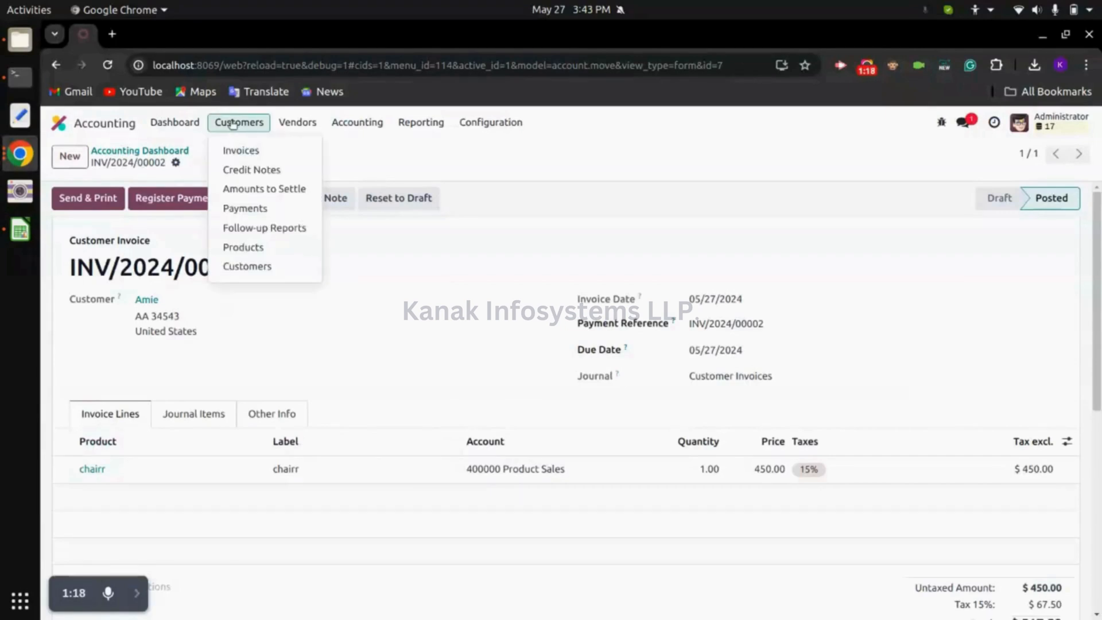
mouse_move(251, 170)
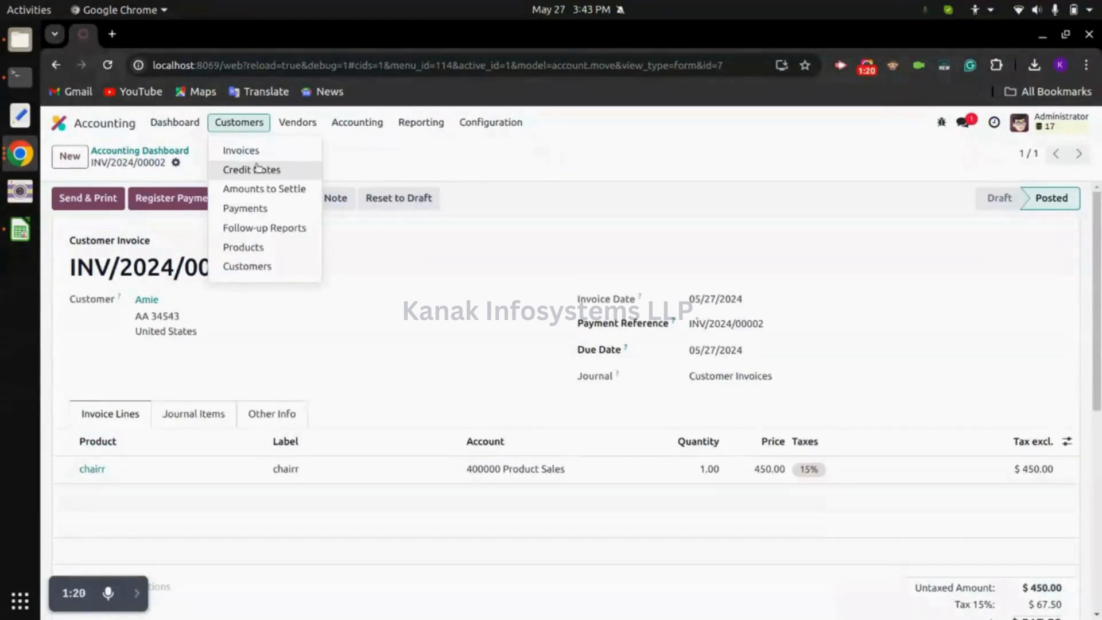
mouse_move(245, 208)
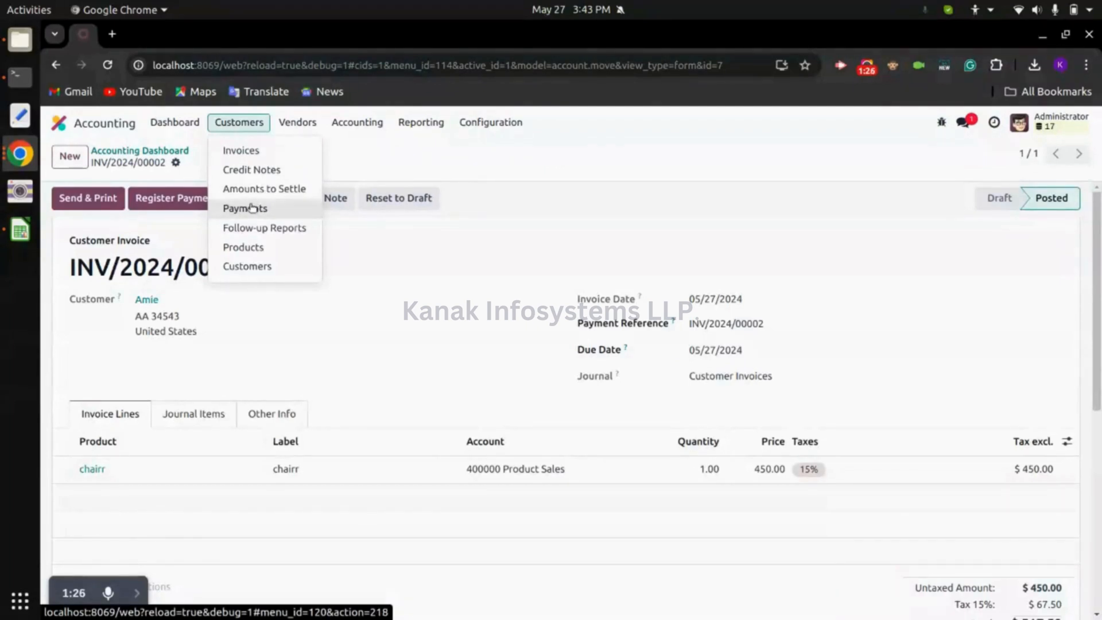
click(245, 208)
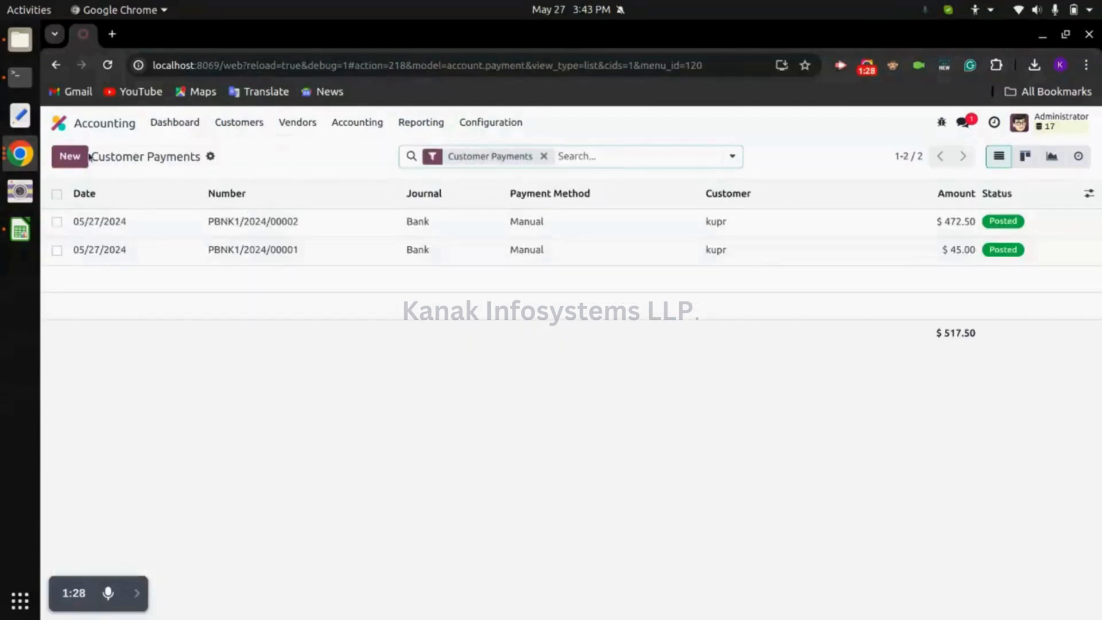
click(69, 156)
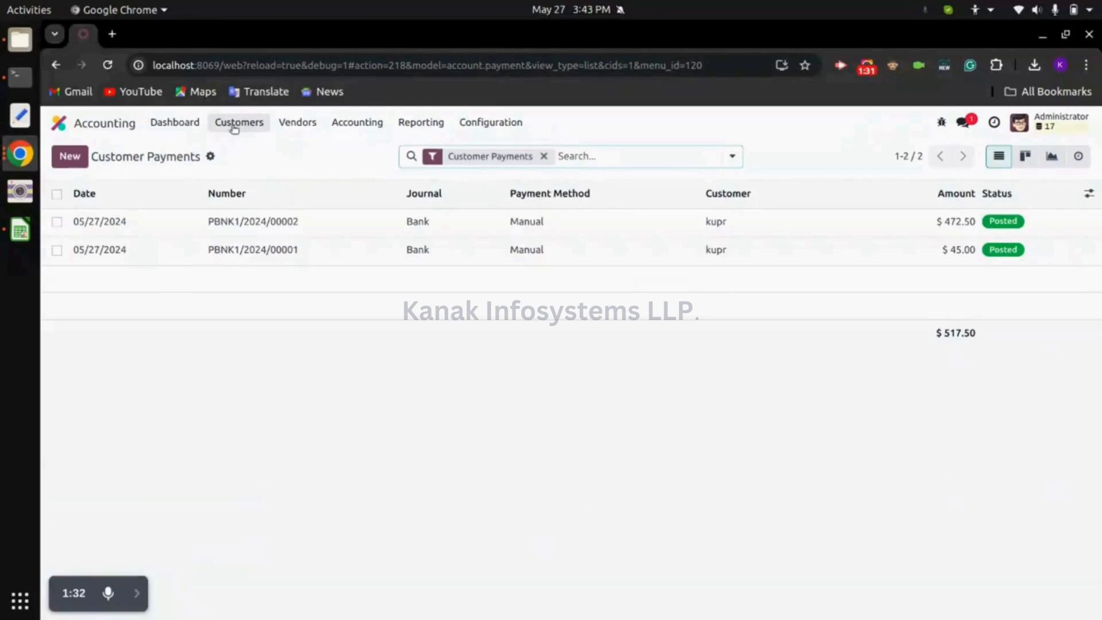
Step: Reopen unpaid invoice INV/2024/00002 for Amie from the customer invoices list
click(239, 122)
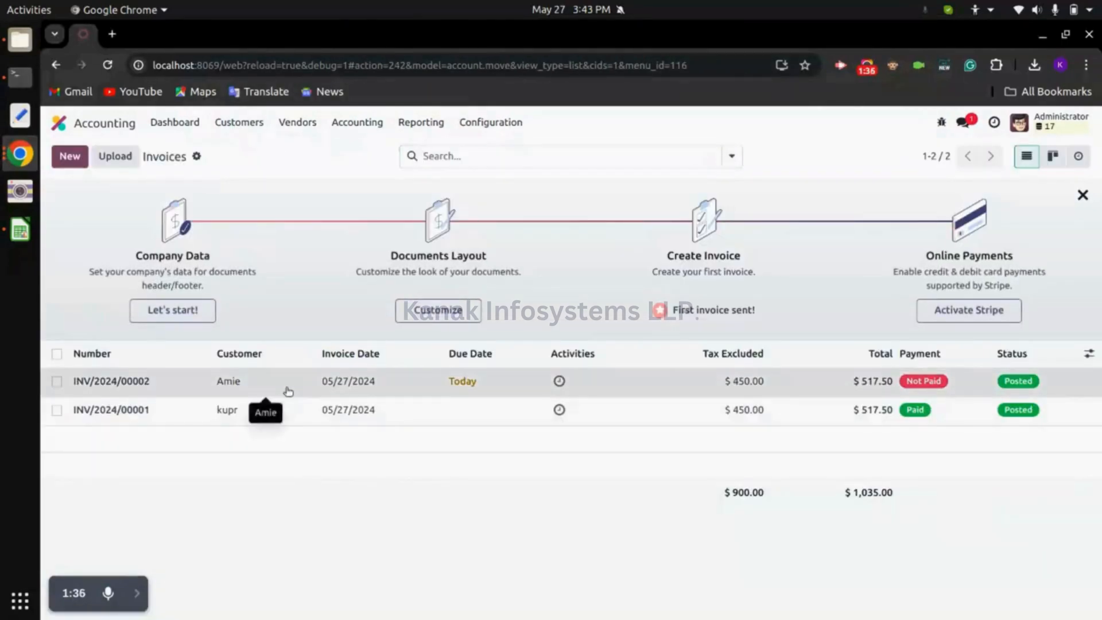
click(110, 381)
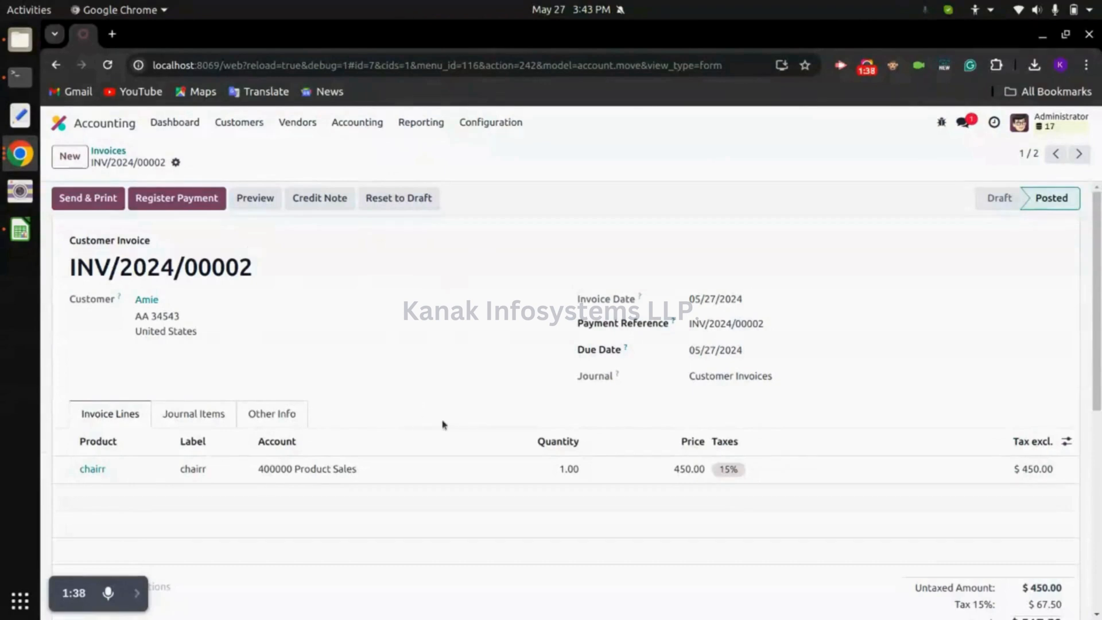
mouse_move(777, 204)
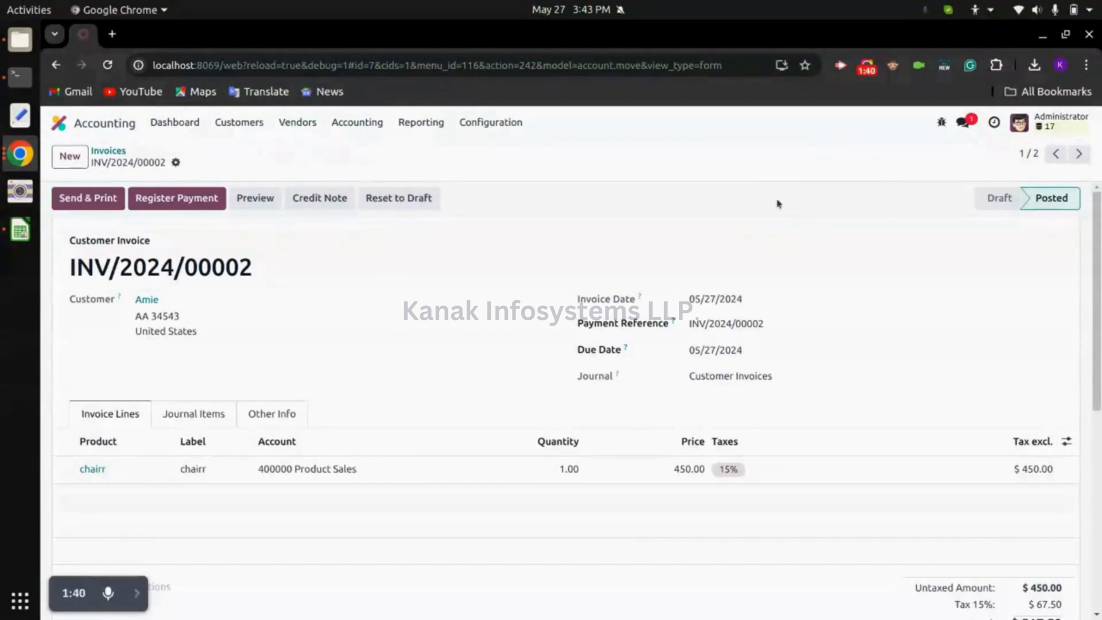
mouse_move(177, 198)
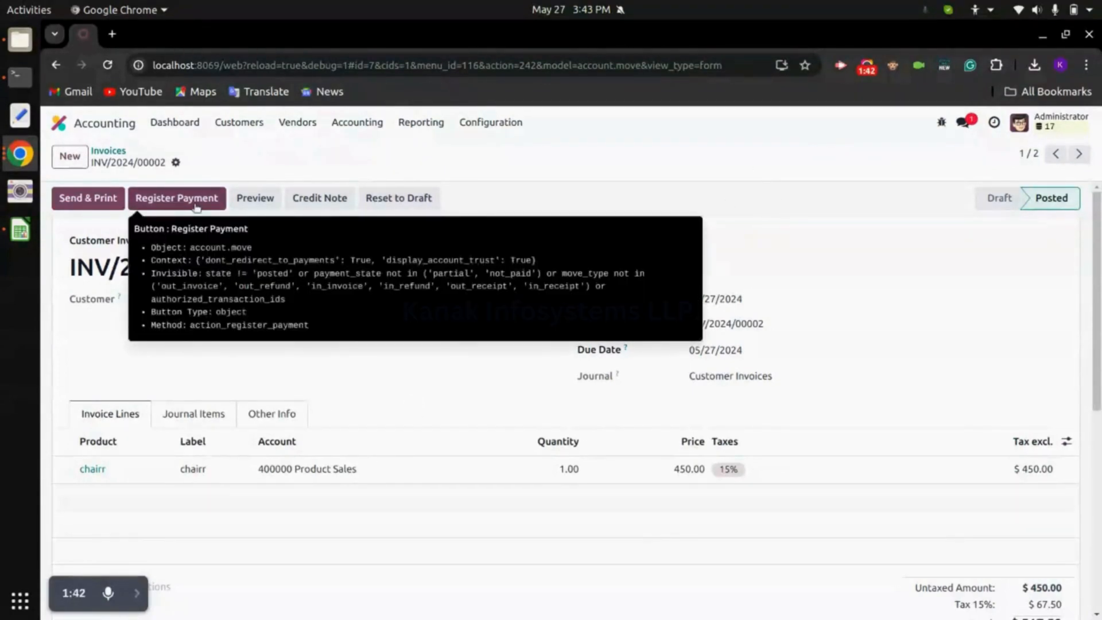
Step: Register a $45.00 partial bank payment, keeping the payment difference open
click(177, 198)
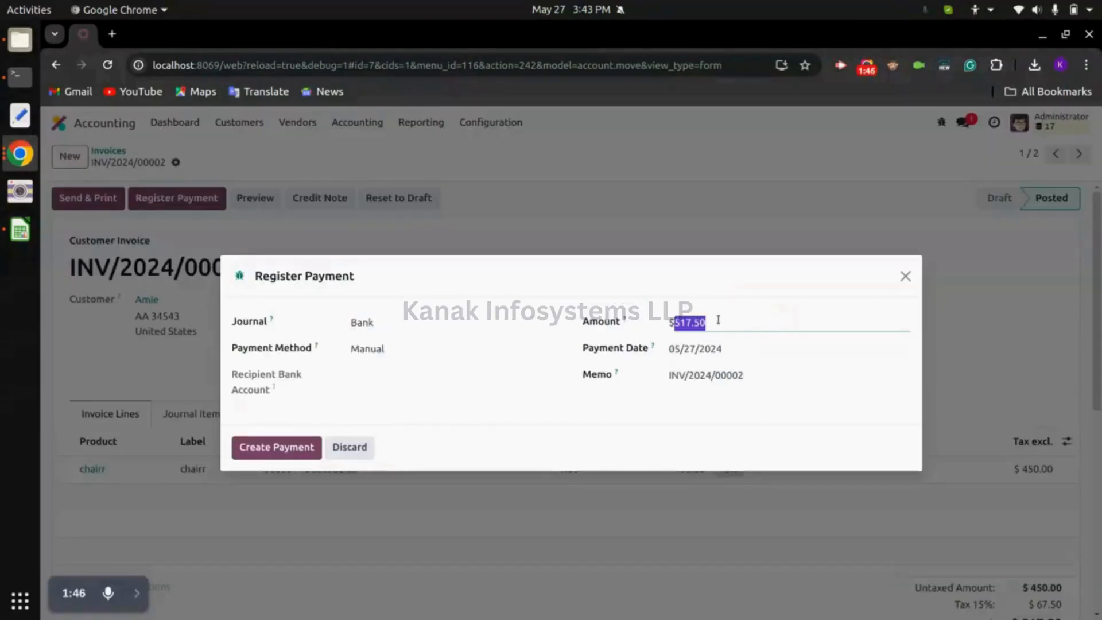
text(45)
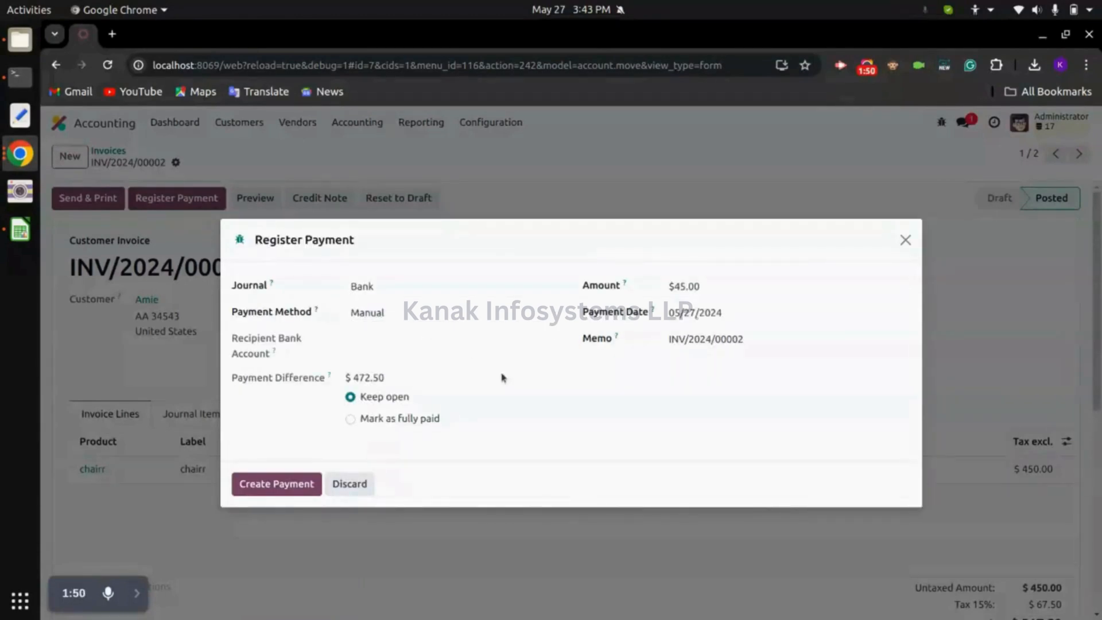
mouse_move(446, 409)
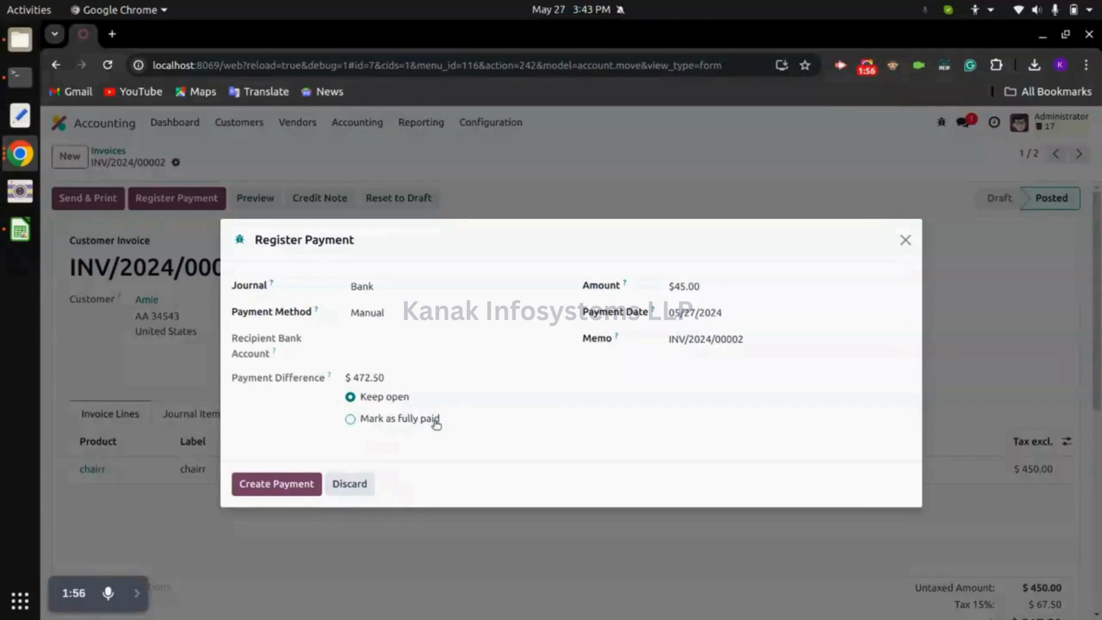
mouse_move(431, 378)
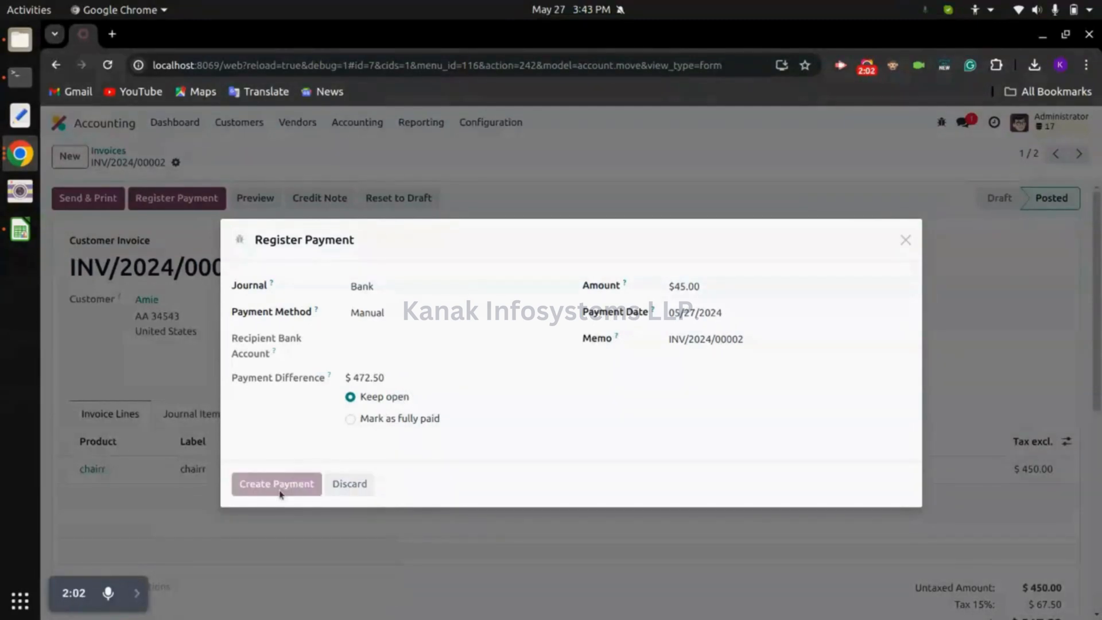
click(277, 483)
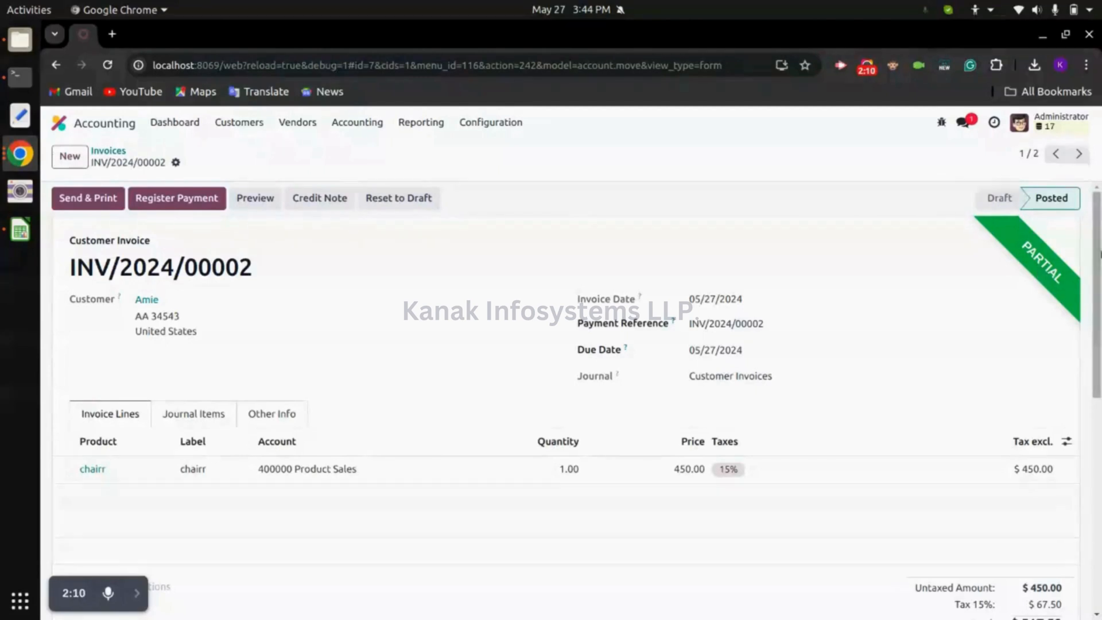
mouse_move(963, 297)
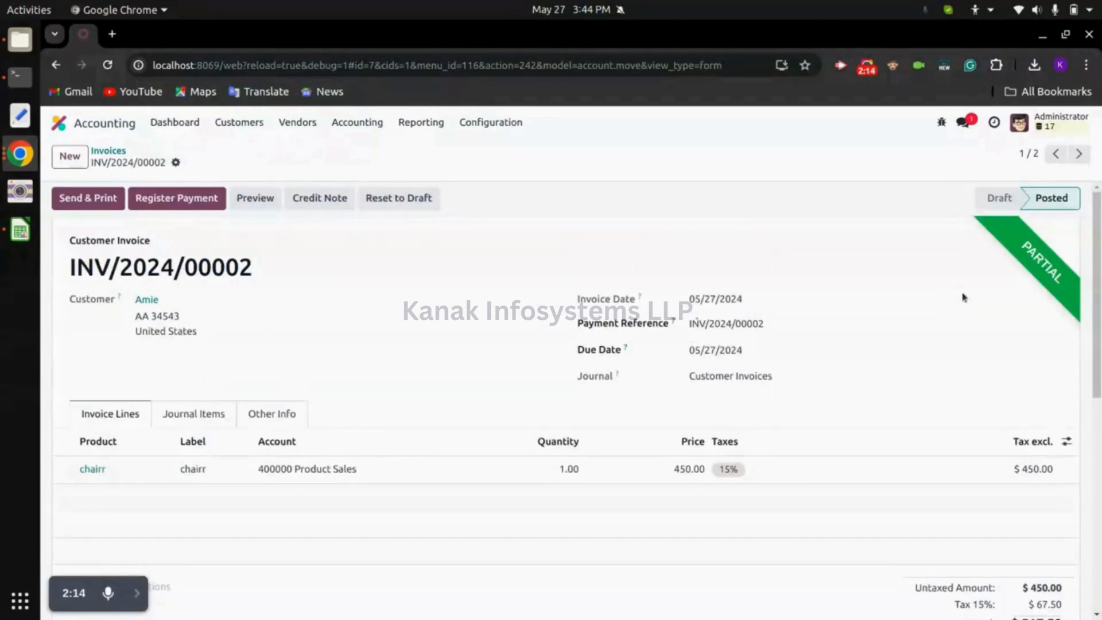
scroll(down, 3)
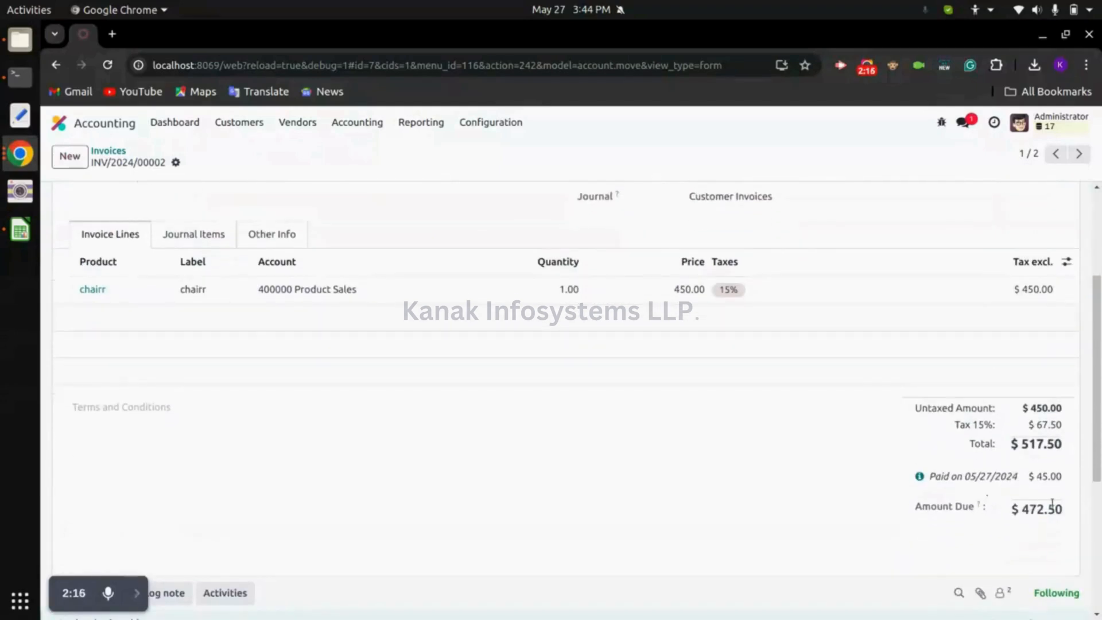
double_click(1043, 508)
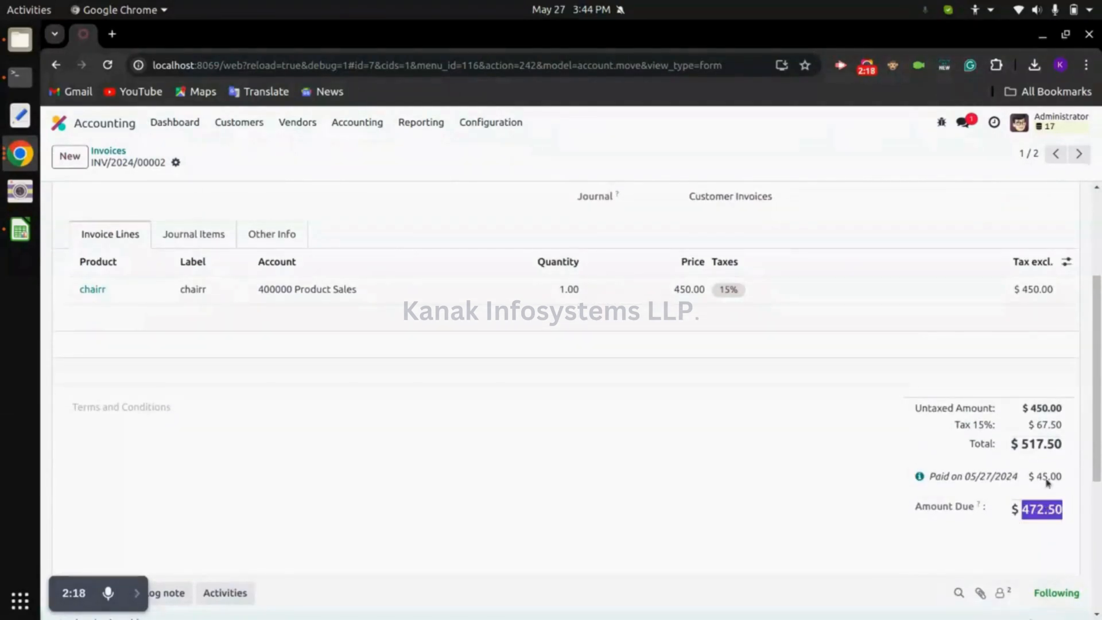
scroll(up, 3)
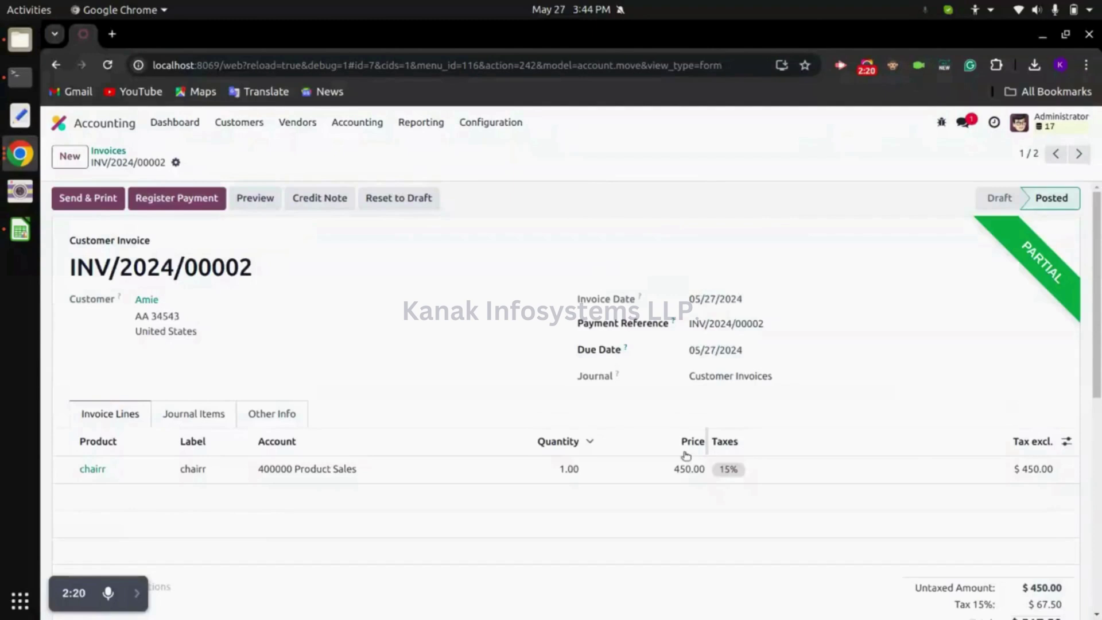
mouse_move(176, 197)
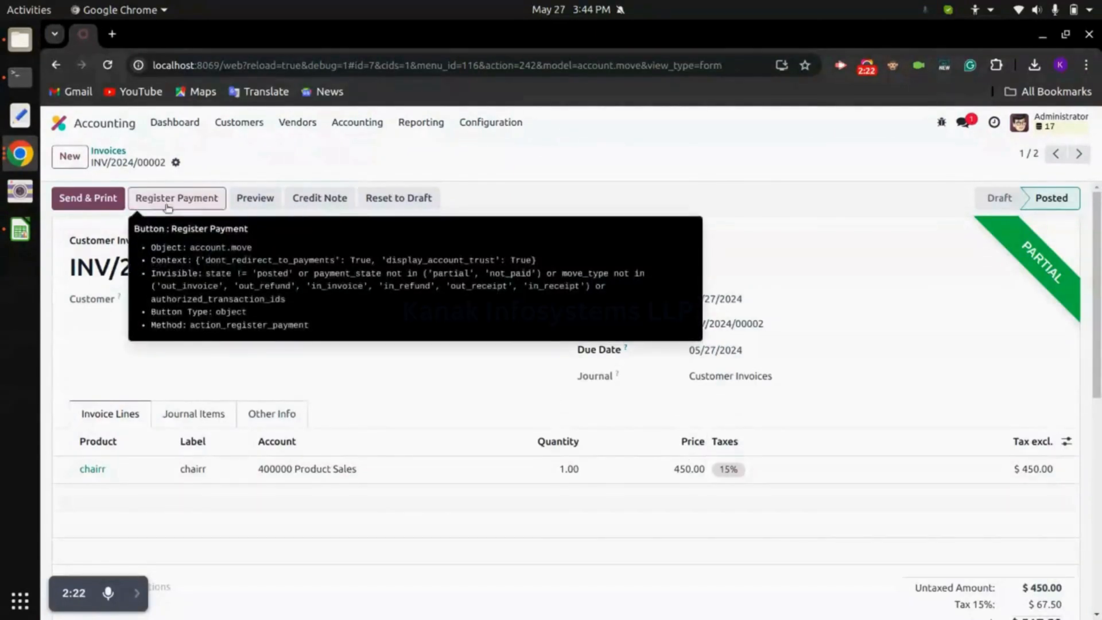
Step: Register the remaining $472.50 in the Bank journal, putting the invoice In Payment
click(177, 198)
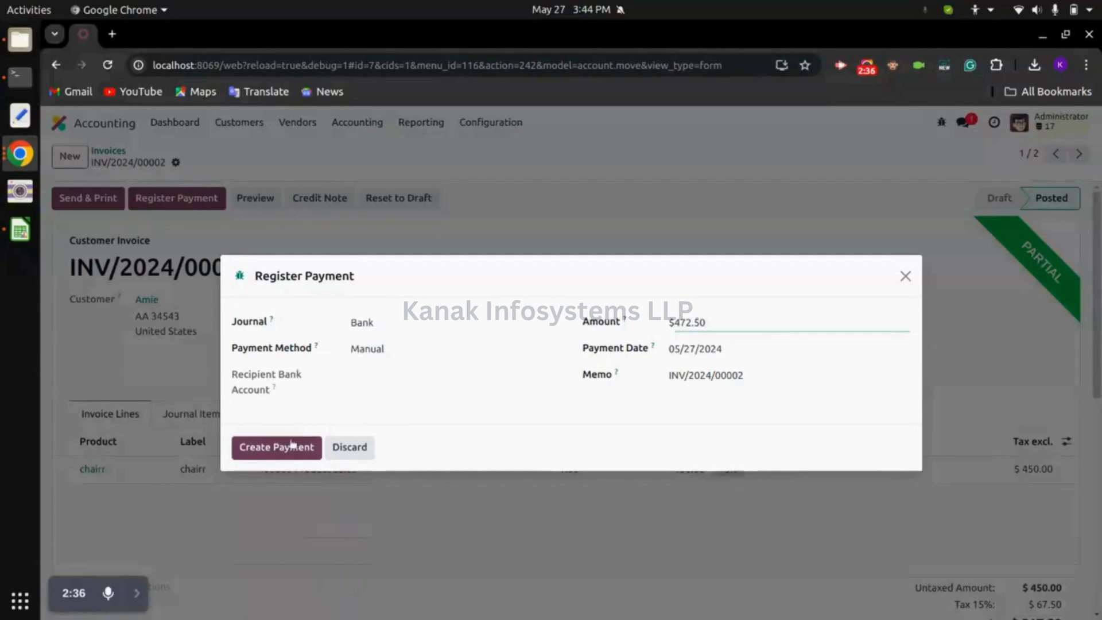
click(275, 446)
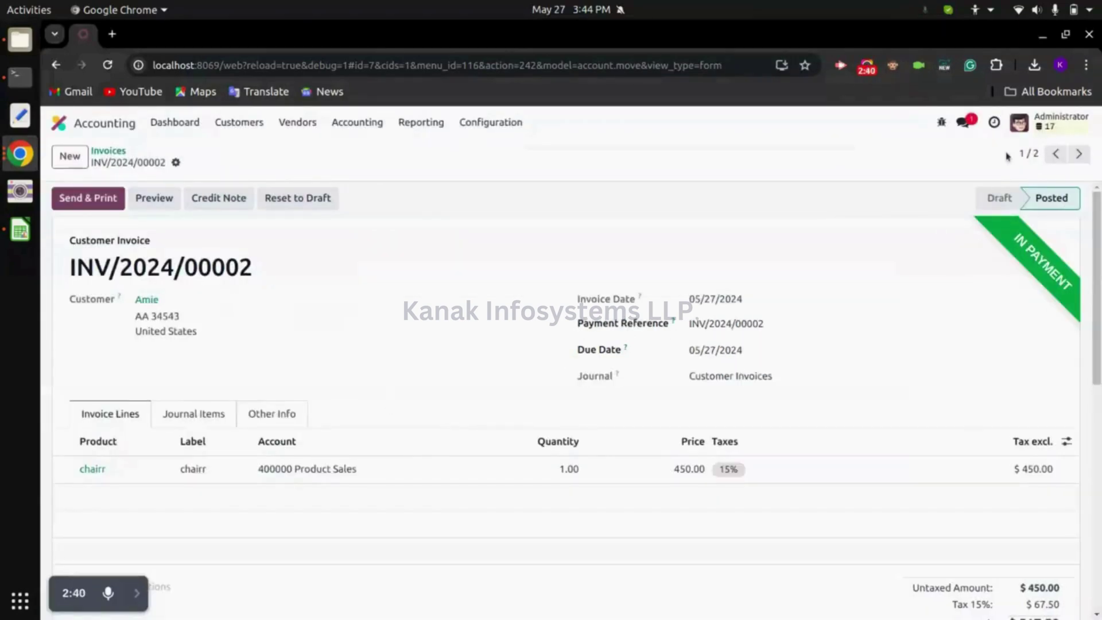
mouse_move(1065, 227)
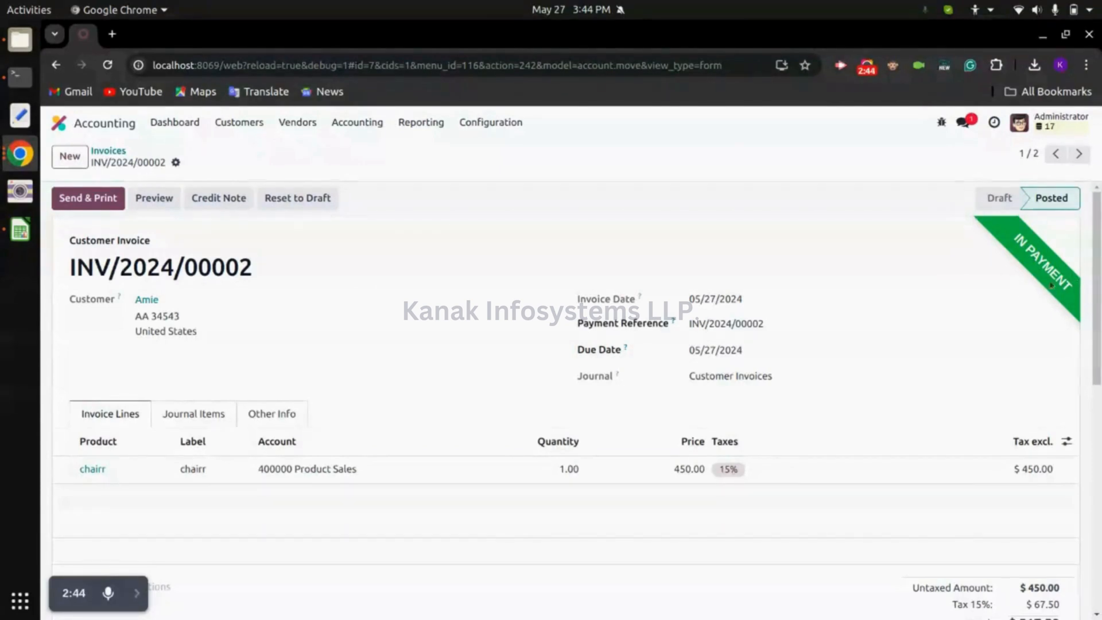
mouse_move(916, 318)
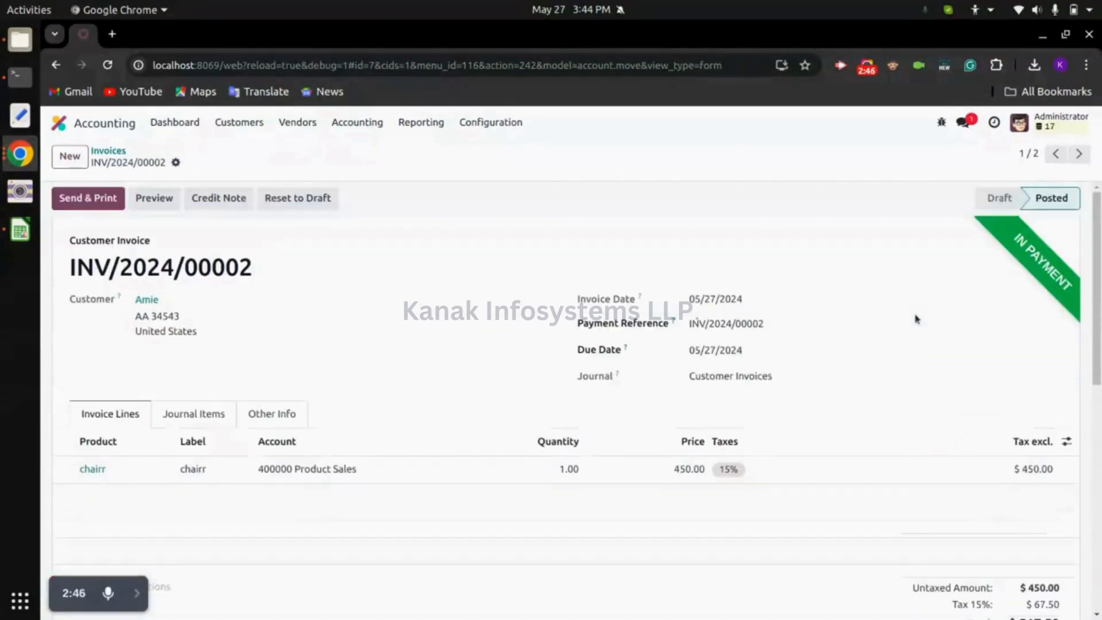
Step: Check both payments and $0.00 amount due, then go to the dashboard showing Bank $517.50
scroll(down, 3)
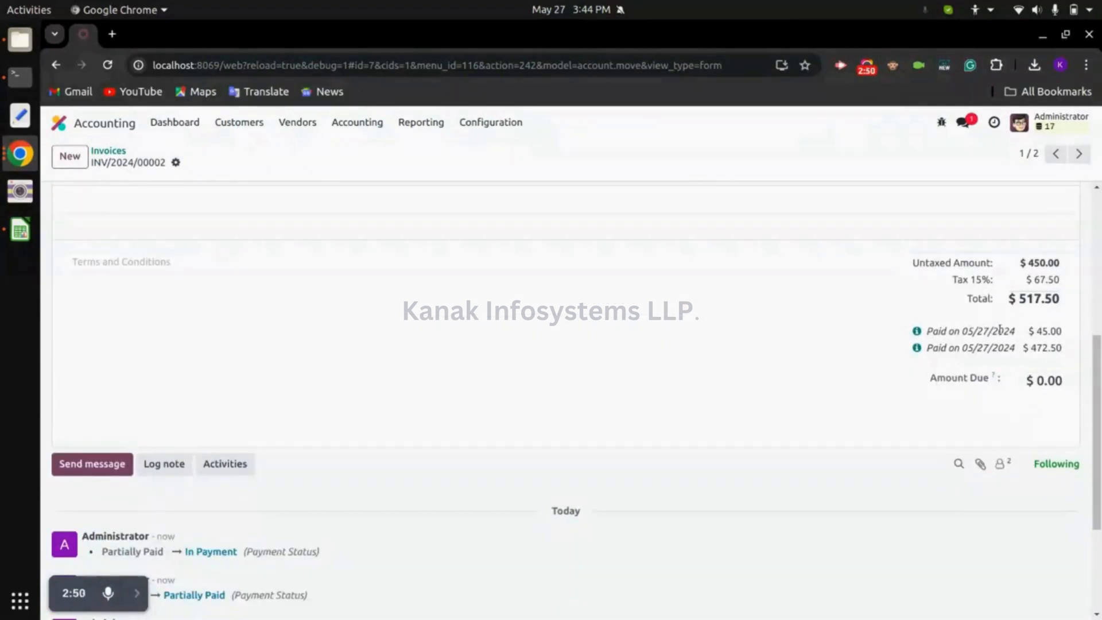
double_click(985, 331)
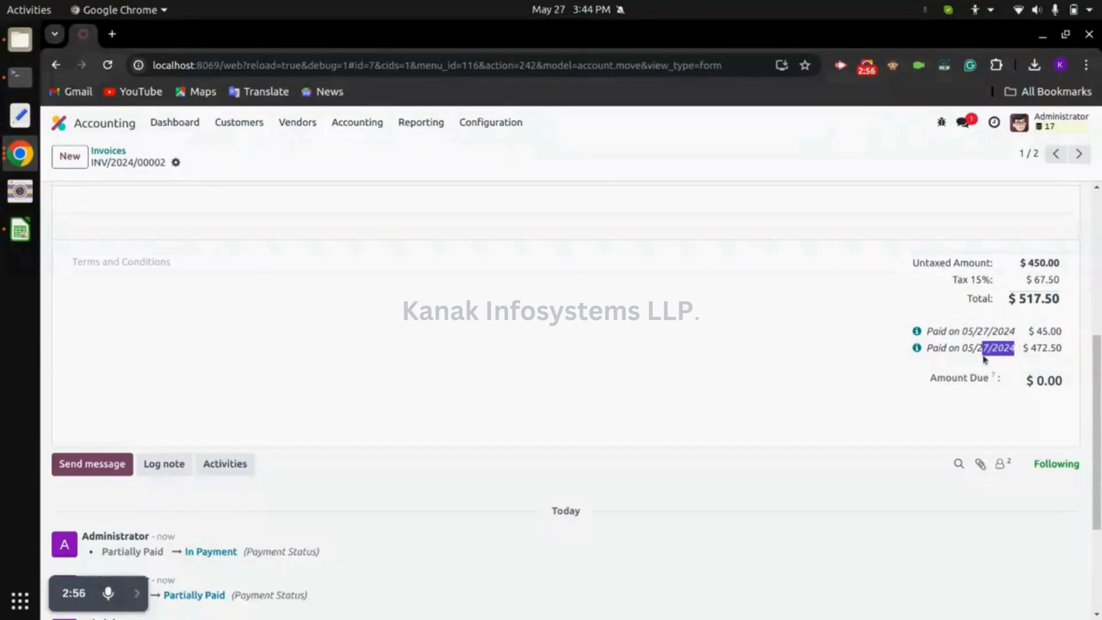
scroll(up, 3)
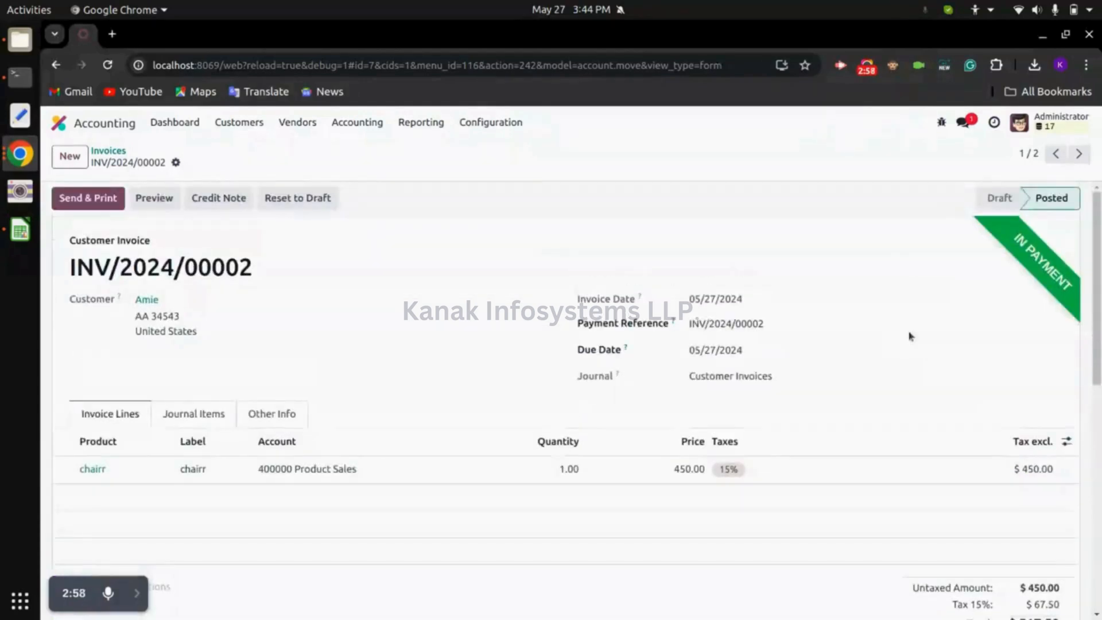
mouse_move(554, 288)
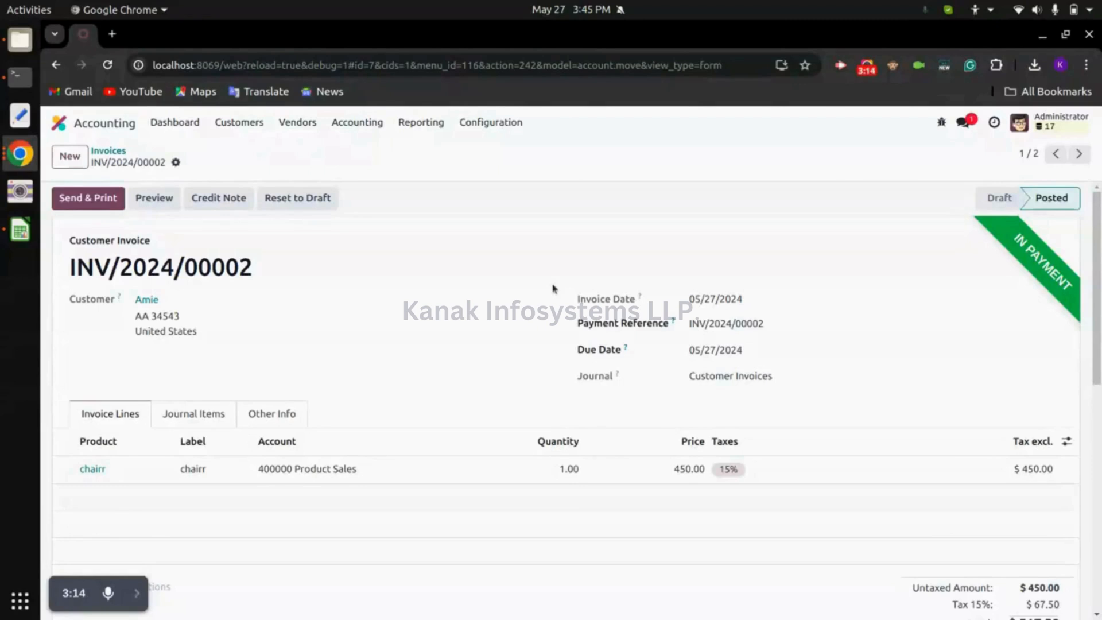
mouse_move(480, 299)
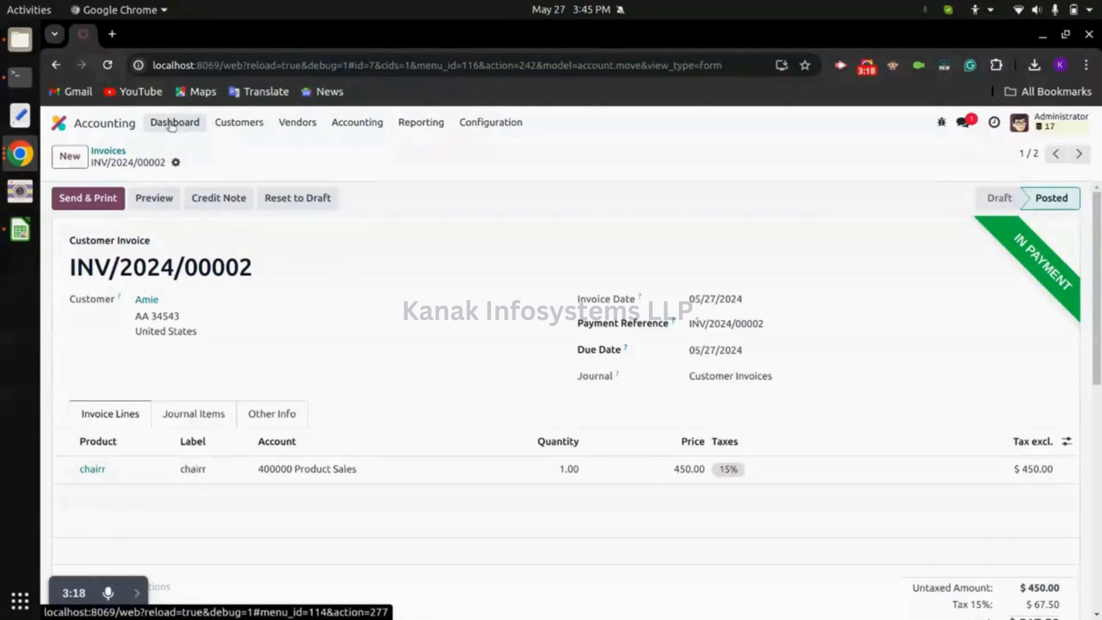
click(173, 122)
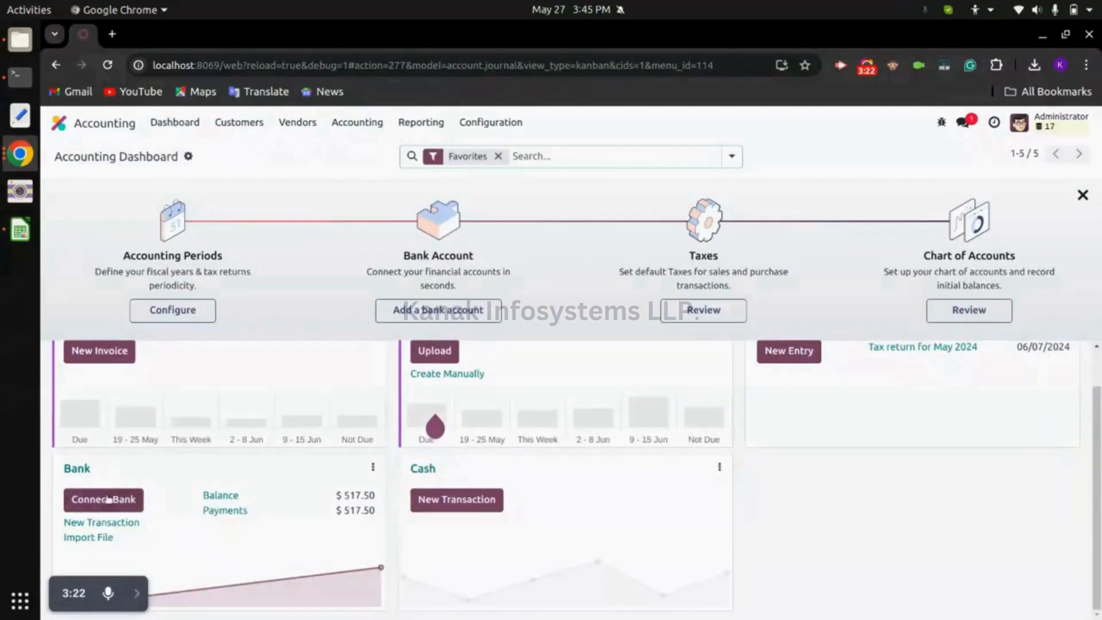
mouse_move(101, 523)
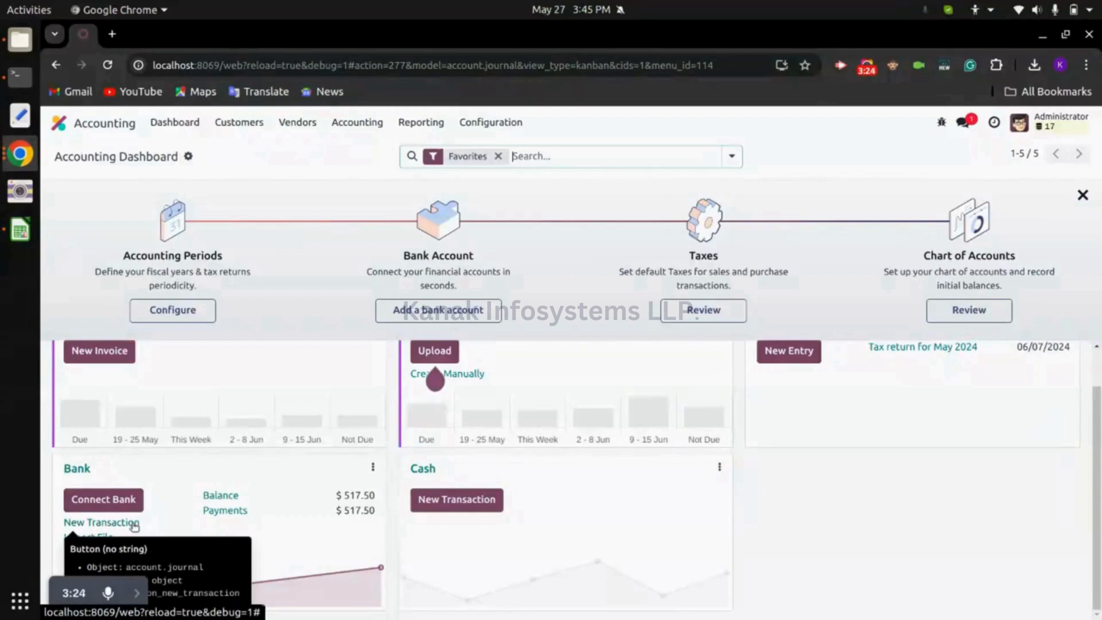
Step: Start a Bank journal transaction, pick a partner, then cancel it unsaved
click(101, 523)
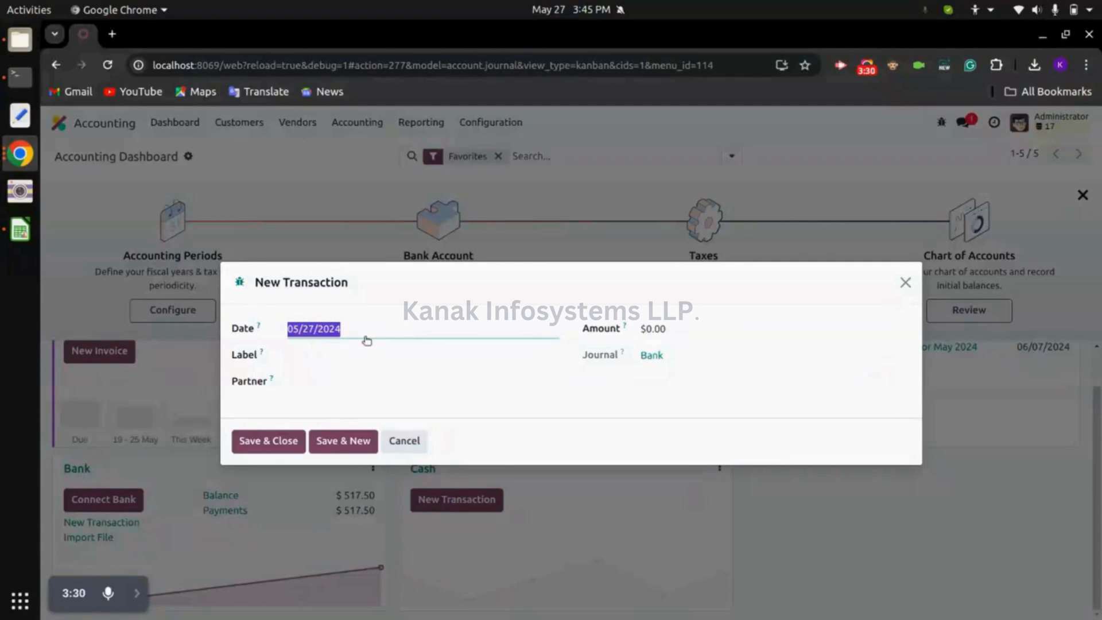
click(422, 355)
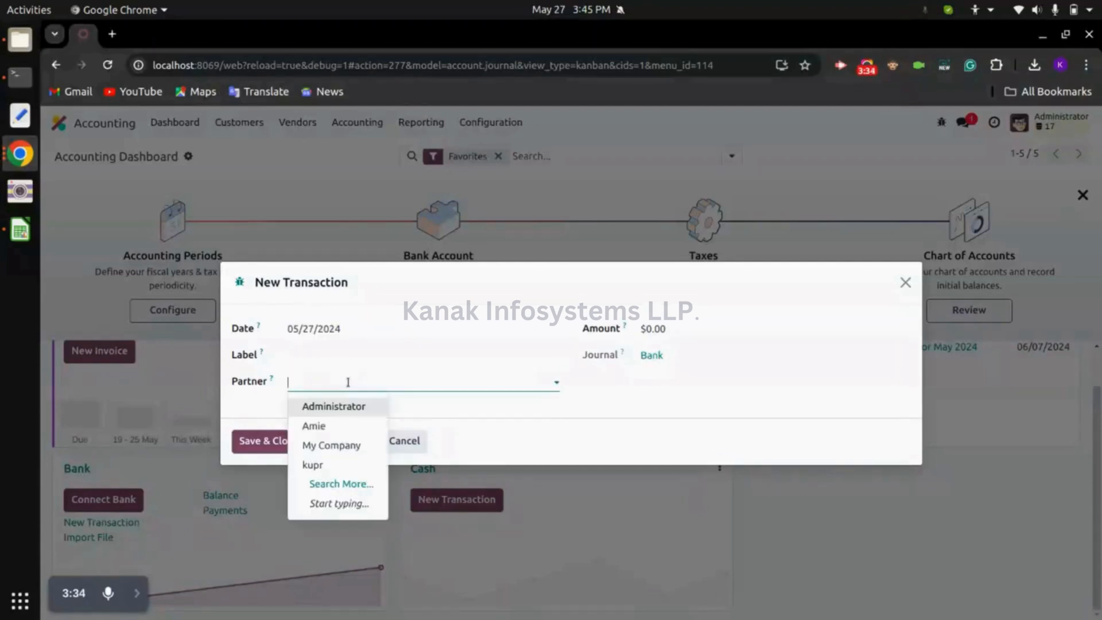
click(654, 328)
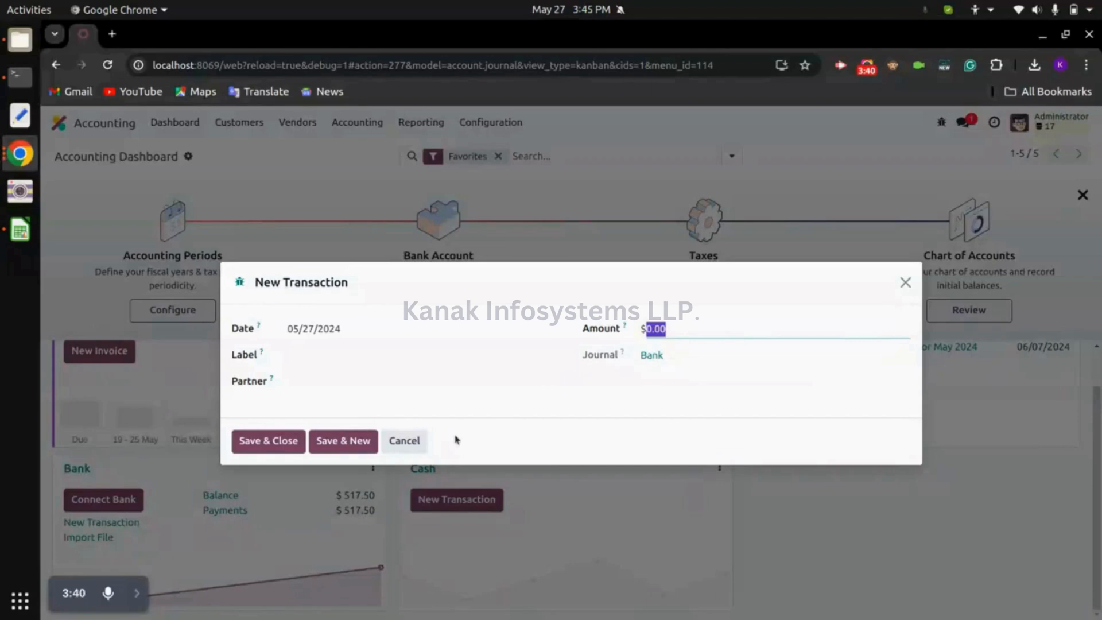
click(403, 441)
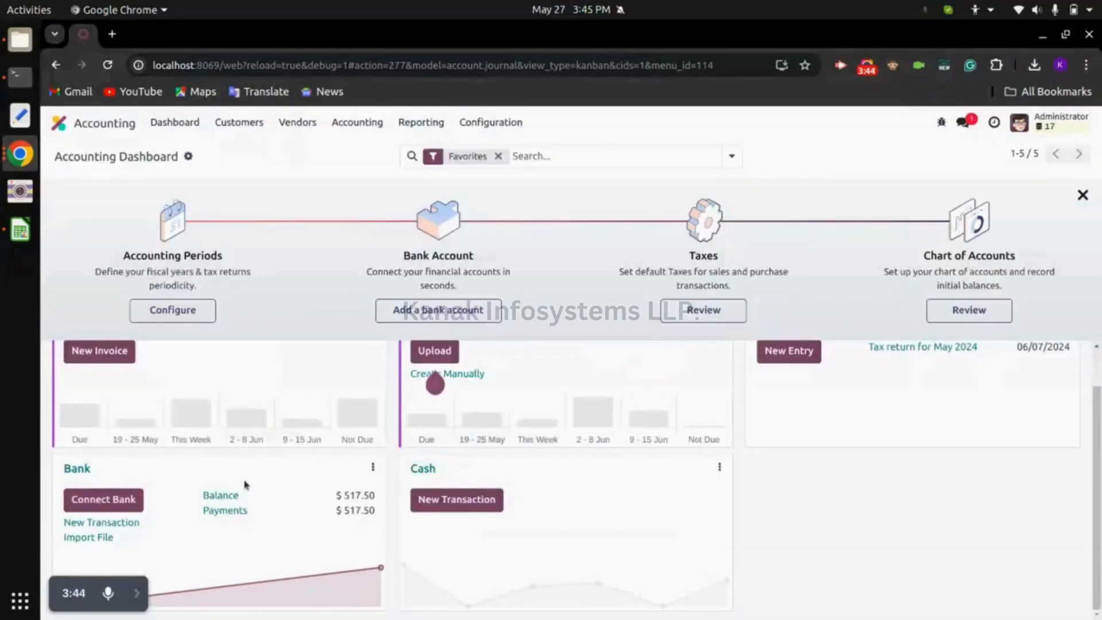
mouse_move(101, 522)
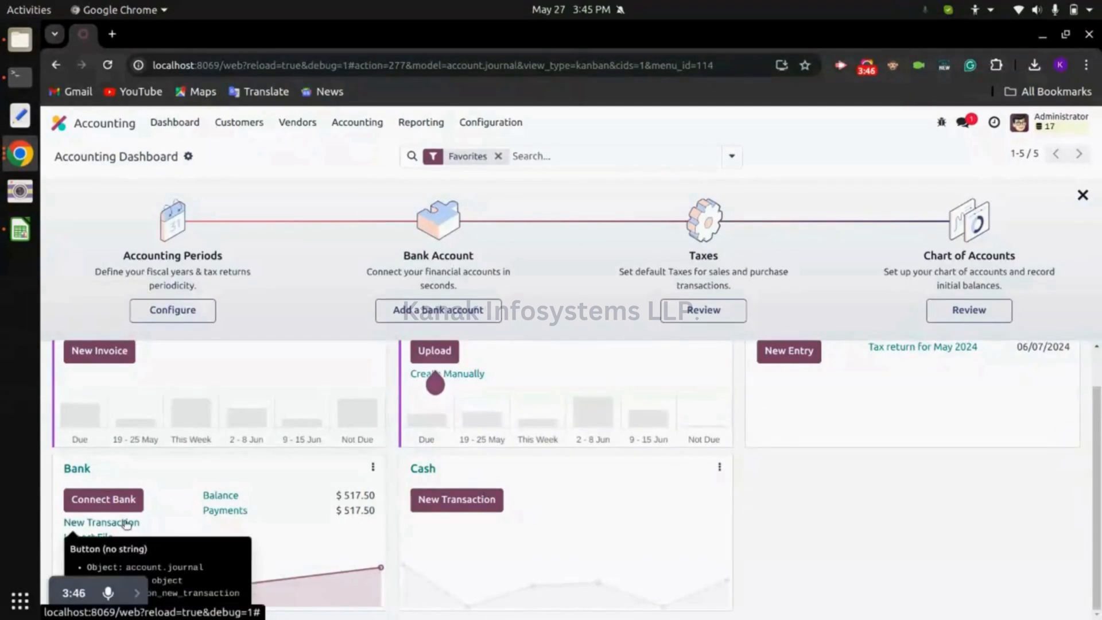
mouse_move(101, 538)
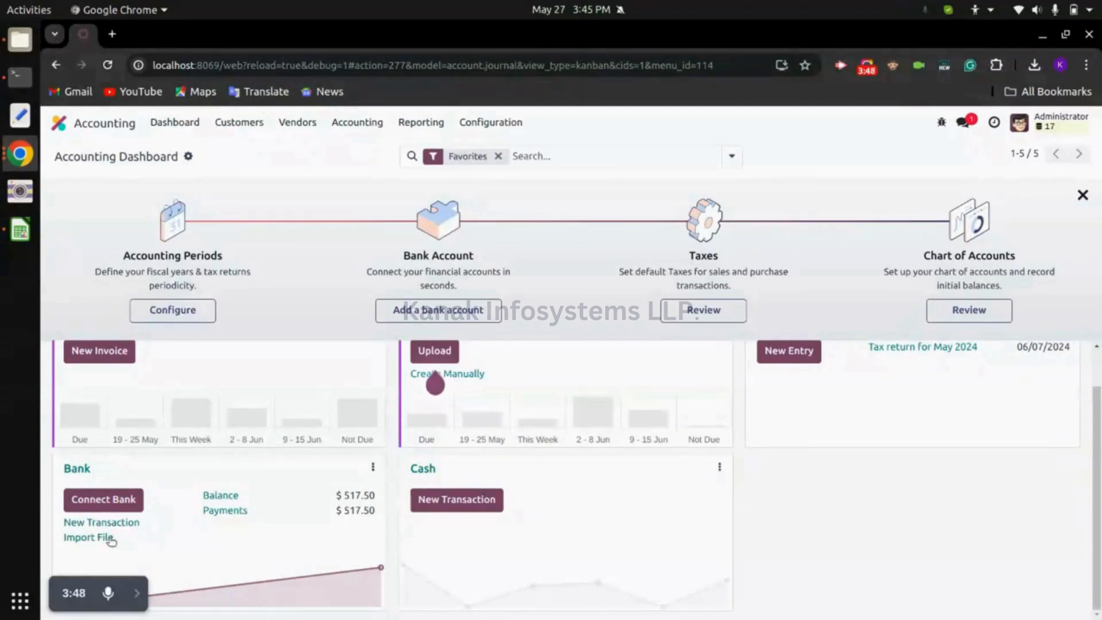
mouse_move(98, 544)
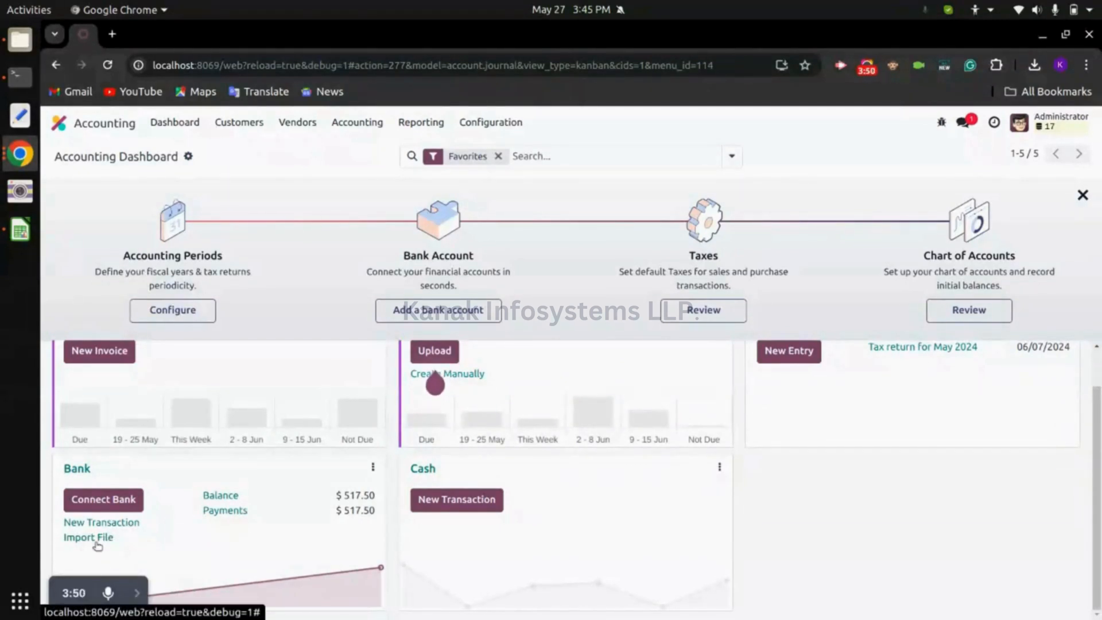
click(89, 537)
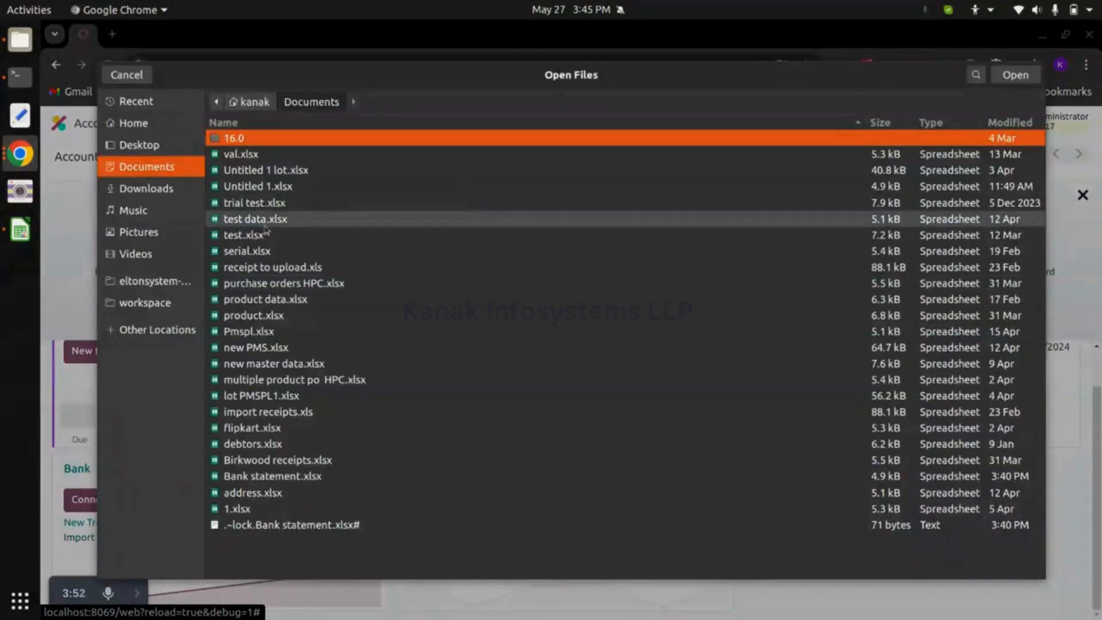
mouse_move(136, 76)
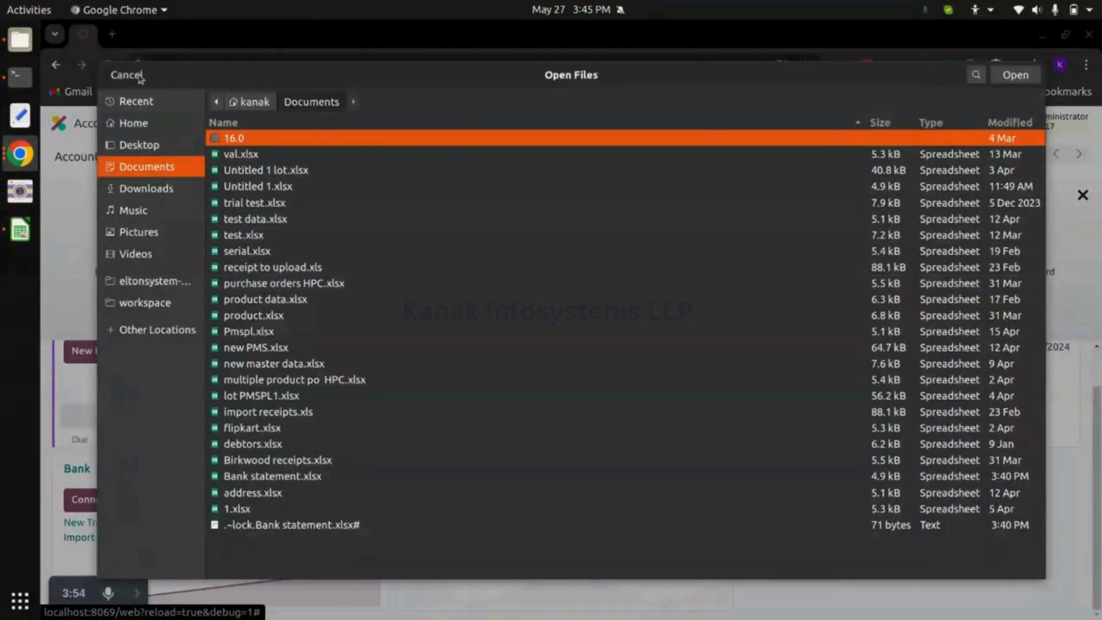
click(127, 75)
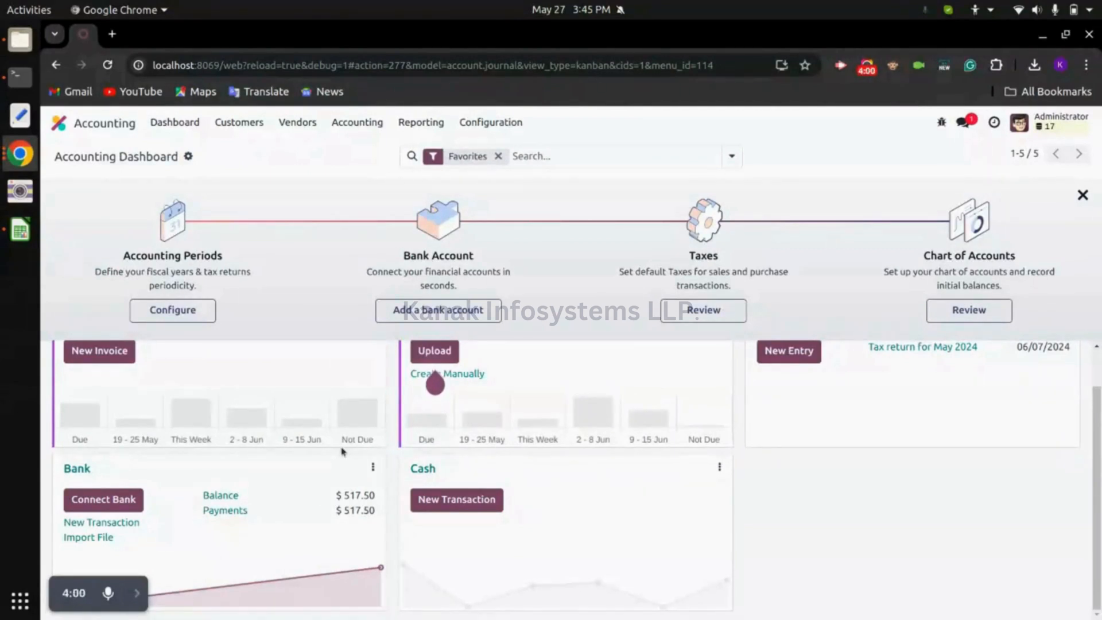
Step: Review Bank statement.xlsx in Calc: header row, entry date, partner Amie and amount
click(19, 230)
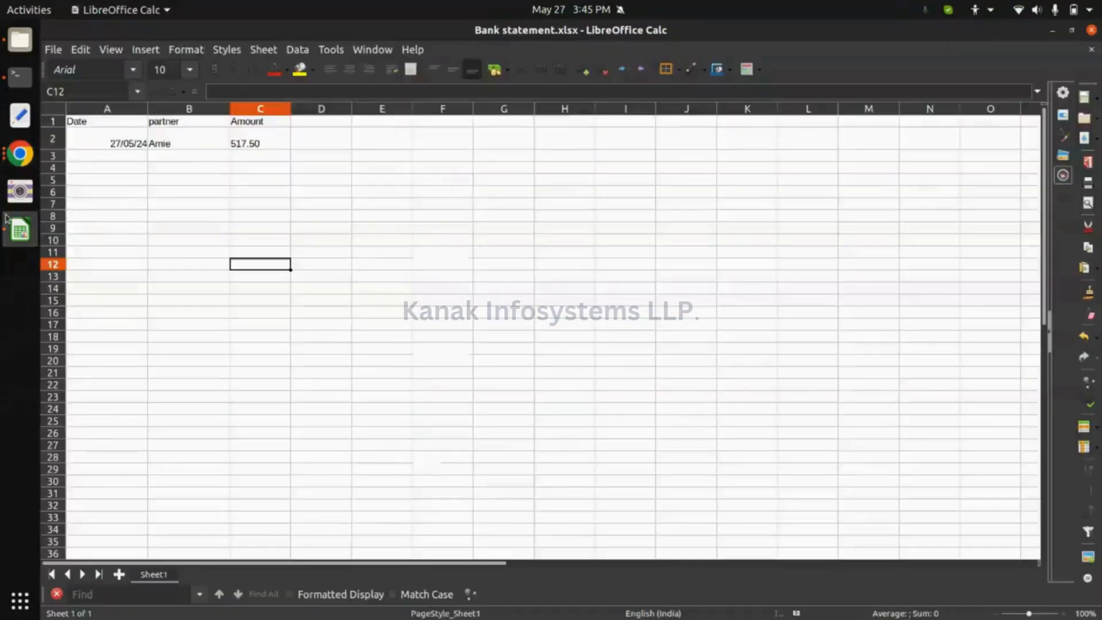
click(261, 205)
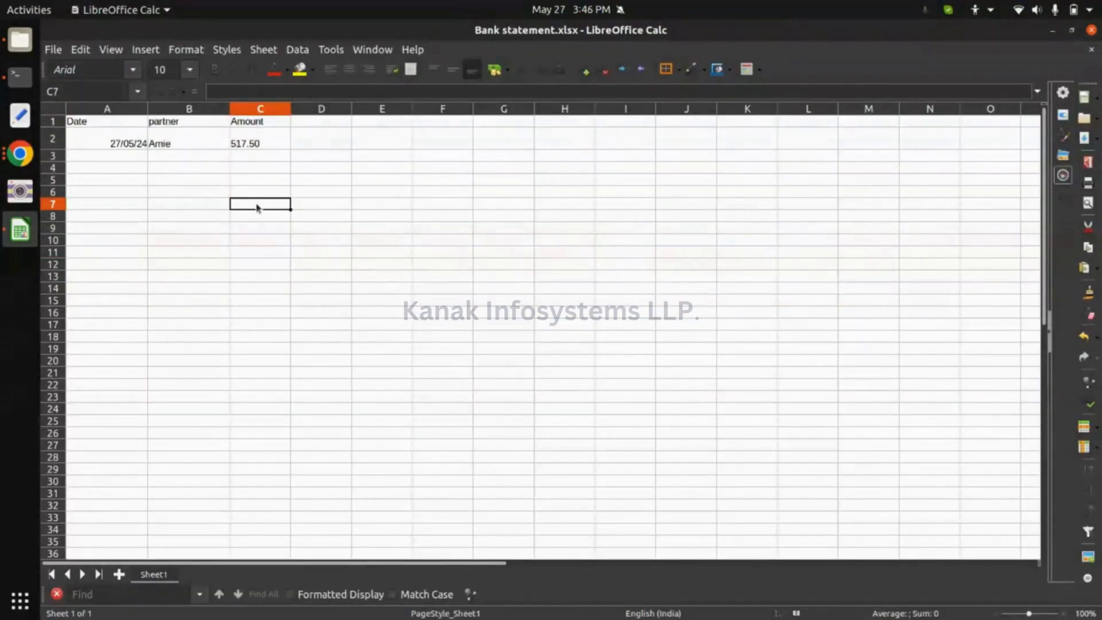
click(53, 121)
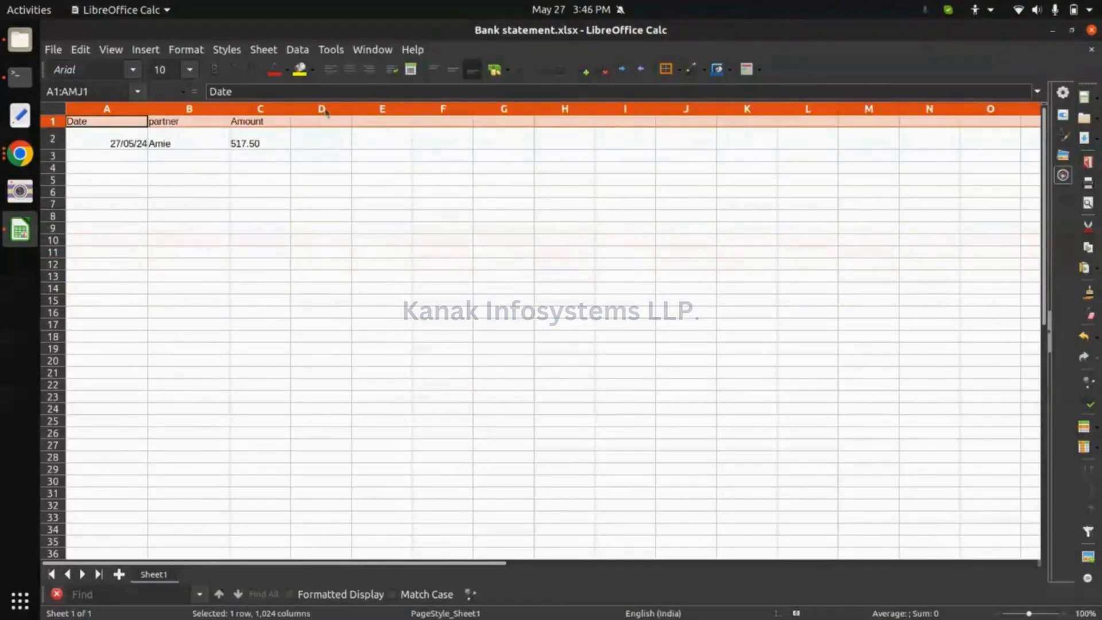
click(260, 215)
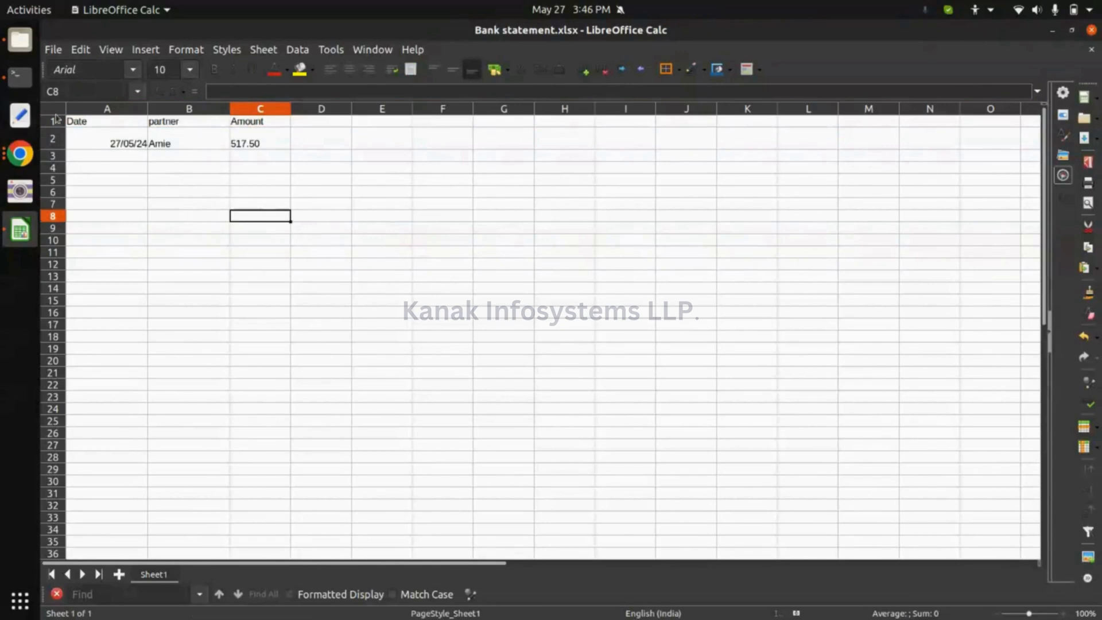
click(53, 121)
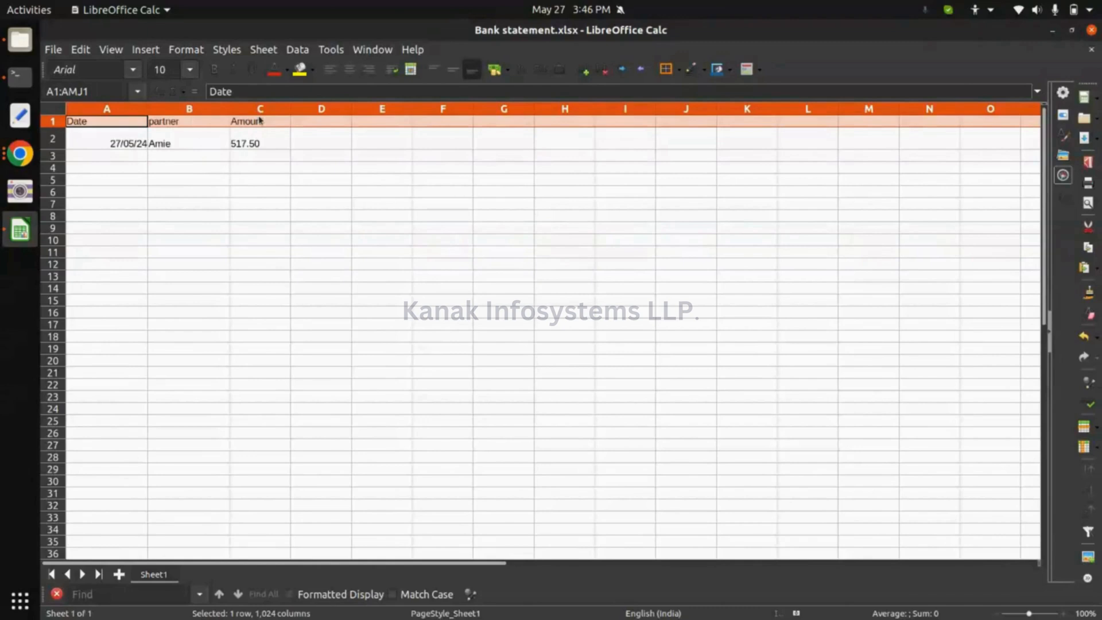
click(106, 144)
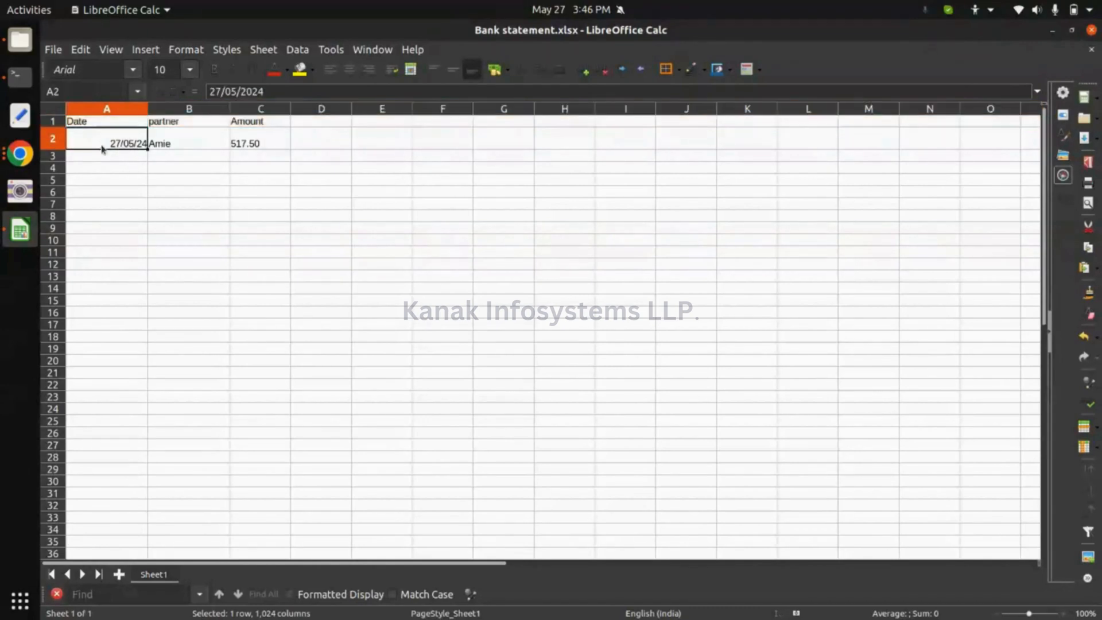
click(106, 143)
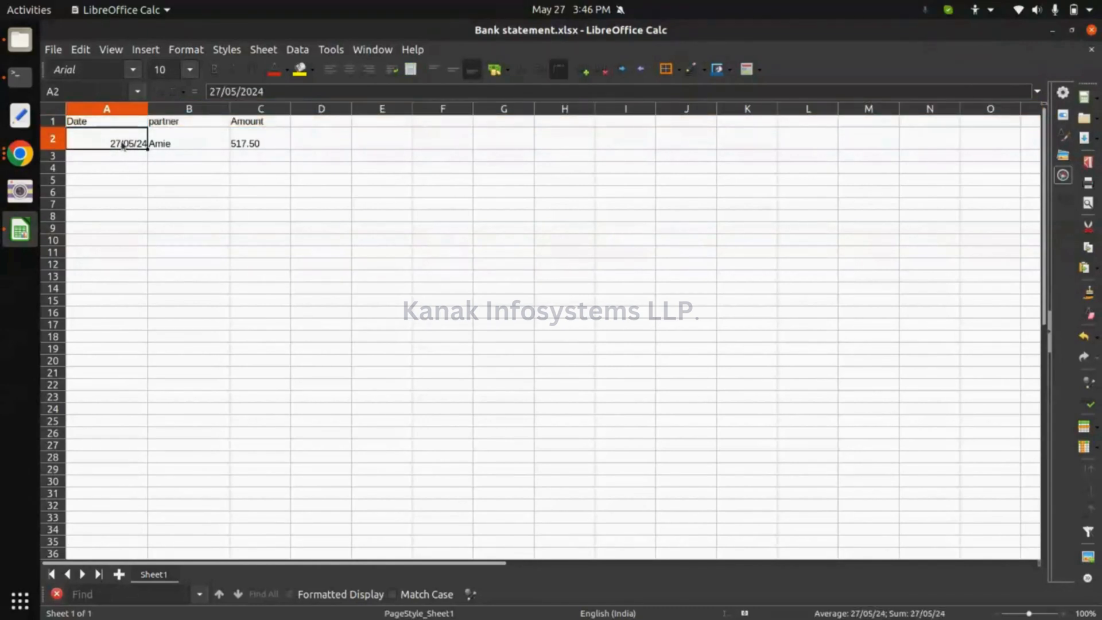
click(188, 142)
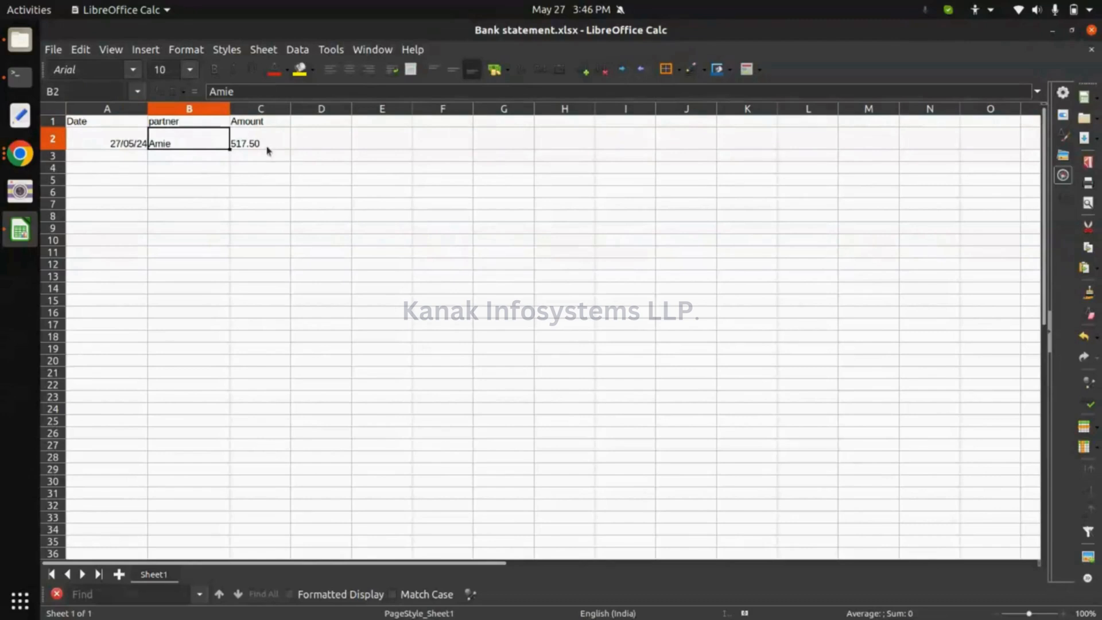
click(261, 142)
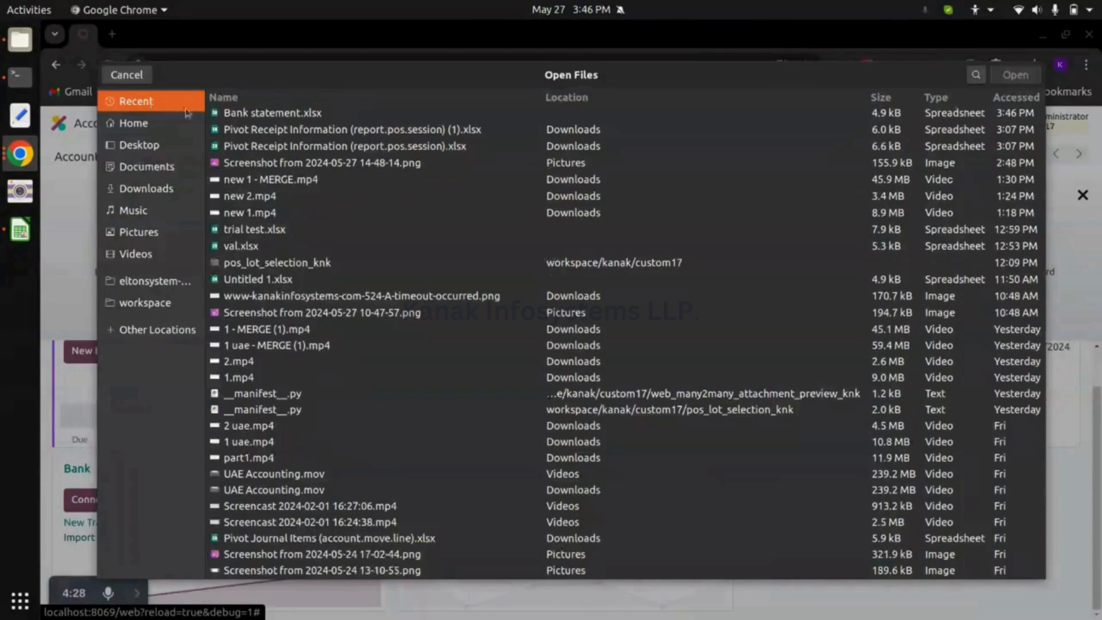
Step: Select Bank statement.xlsx in the Open Files dialog for Odoo's importer
click(274, 112)
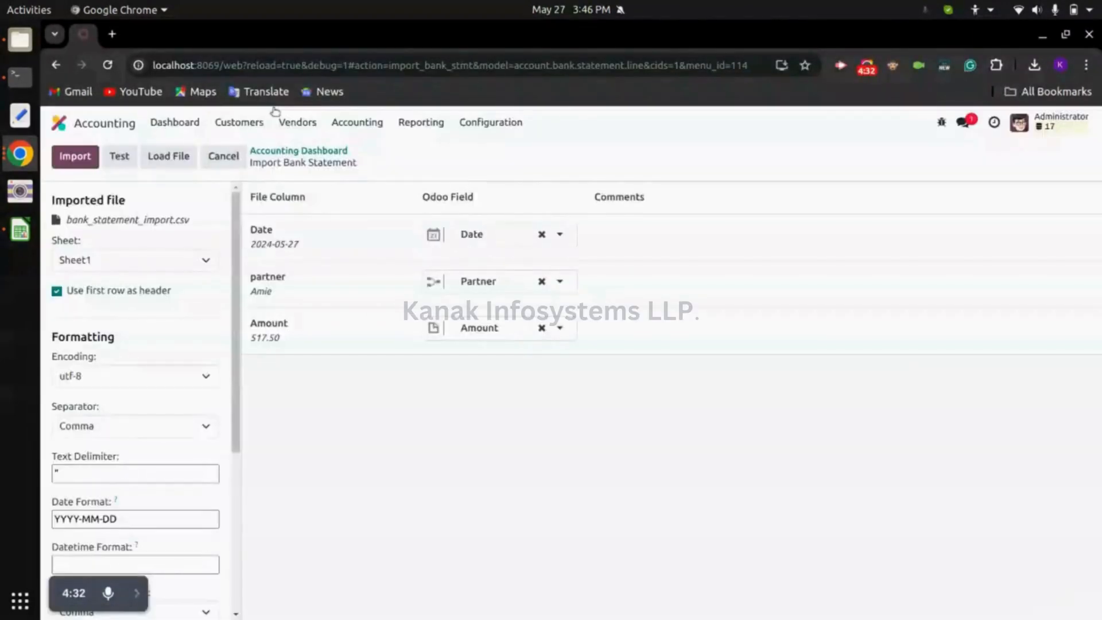
mouse_move(120, 156)
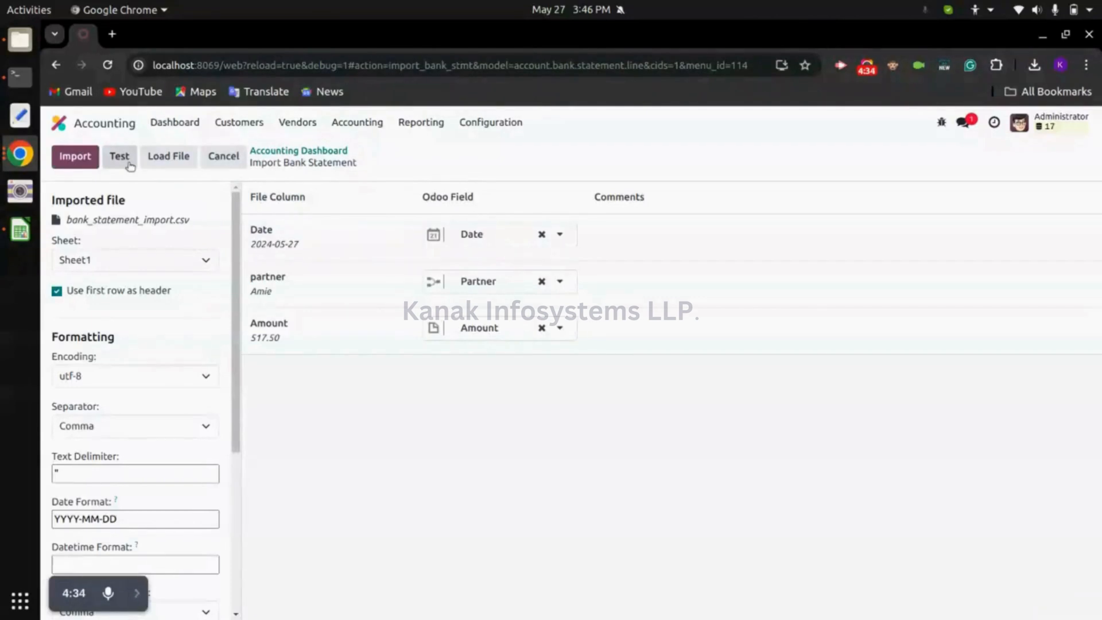
Step: Test the Date, Partner and Amount mapping as valid, then import the single statement record
click(118, 156)
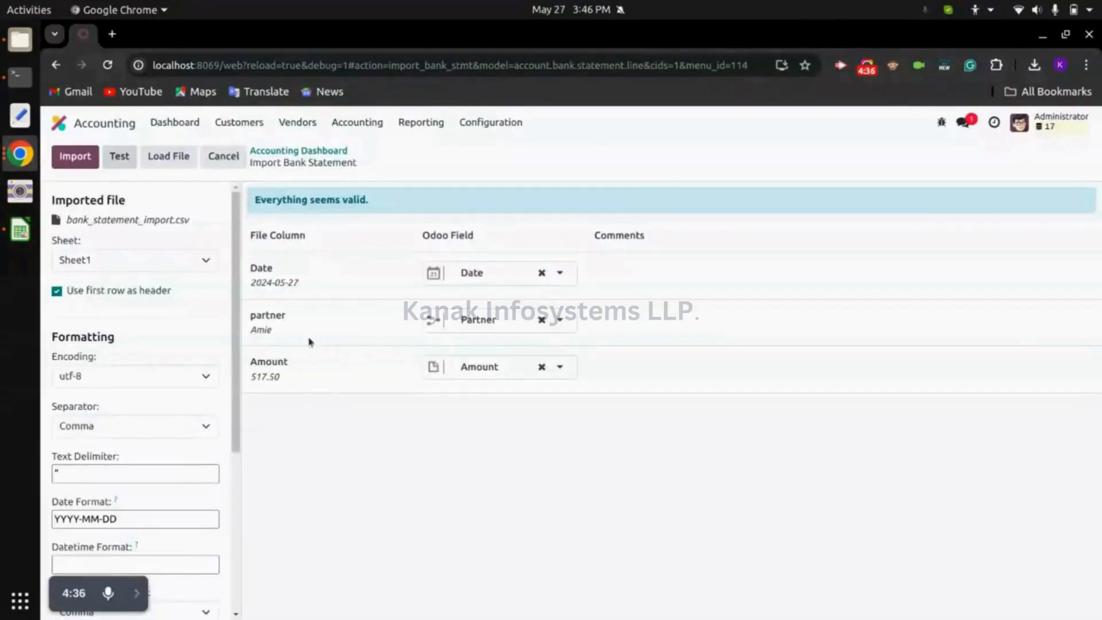
double_click(312, 200)
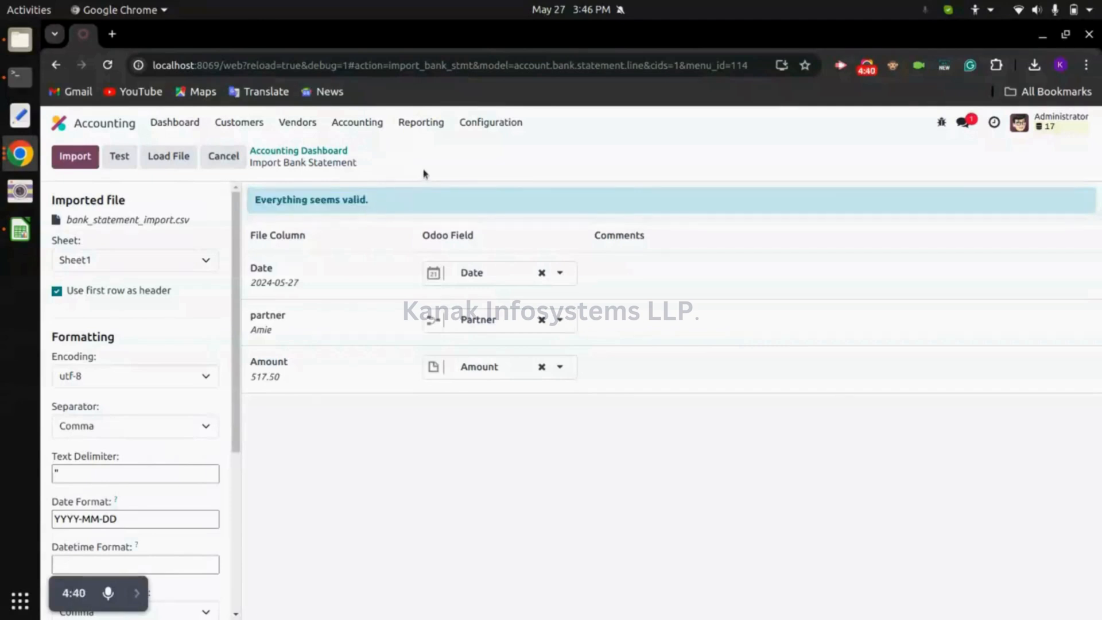
mouse_move(368, 196)
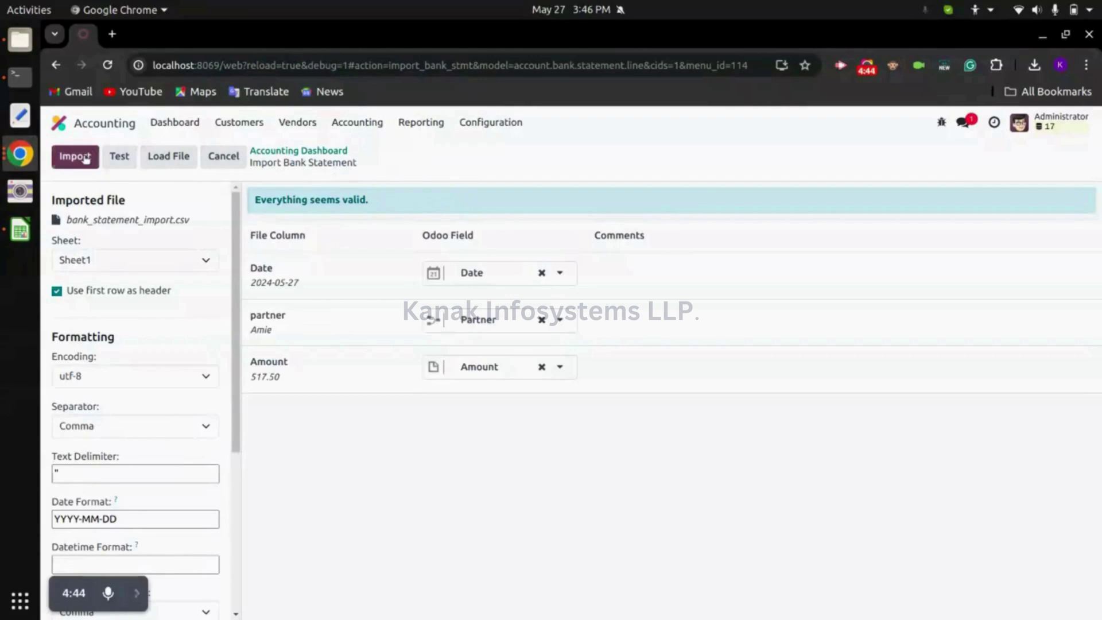
click(74, 156)
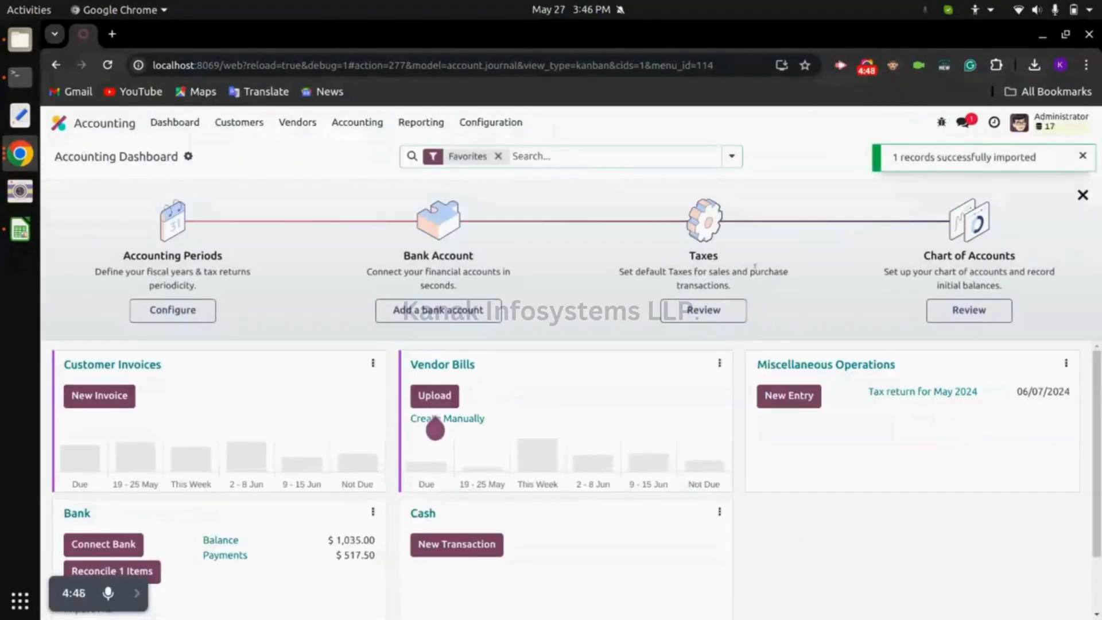
Step: Reach the Bank journal card showing $1,035.00 and enter its one item to reconcile
scroll(down, 3)
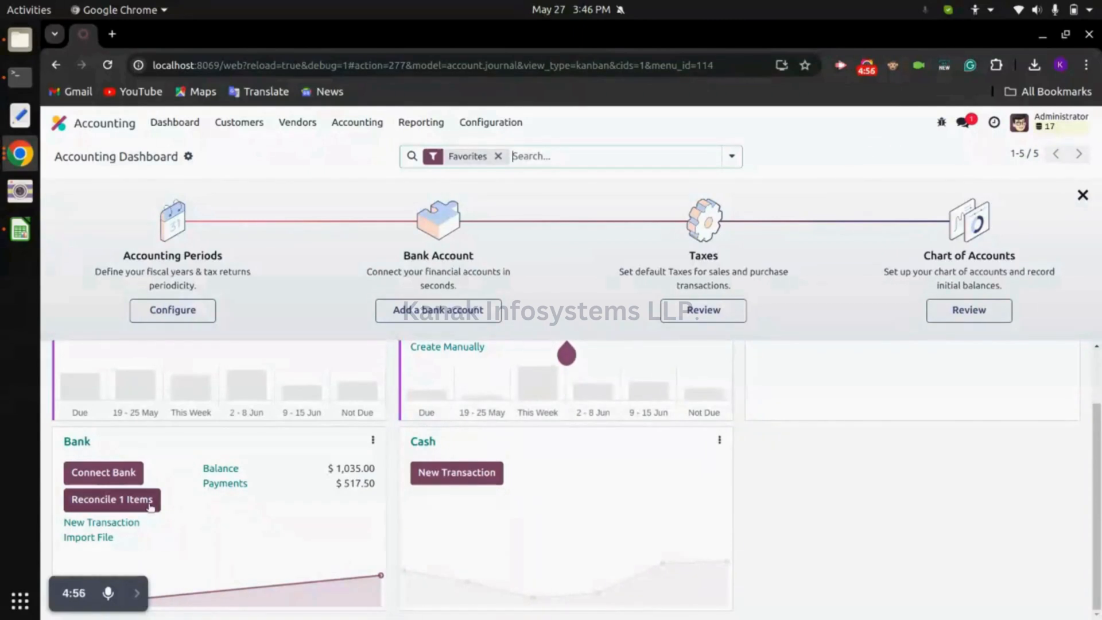
mouse_move(111, 499)
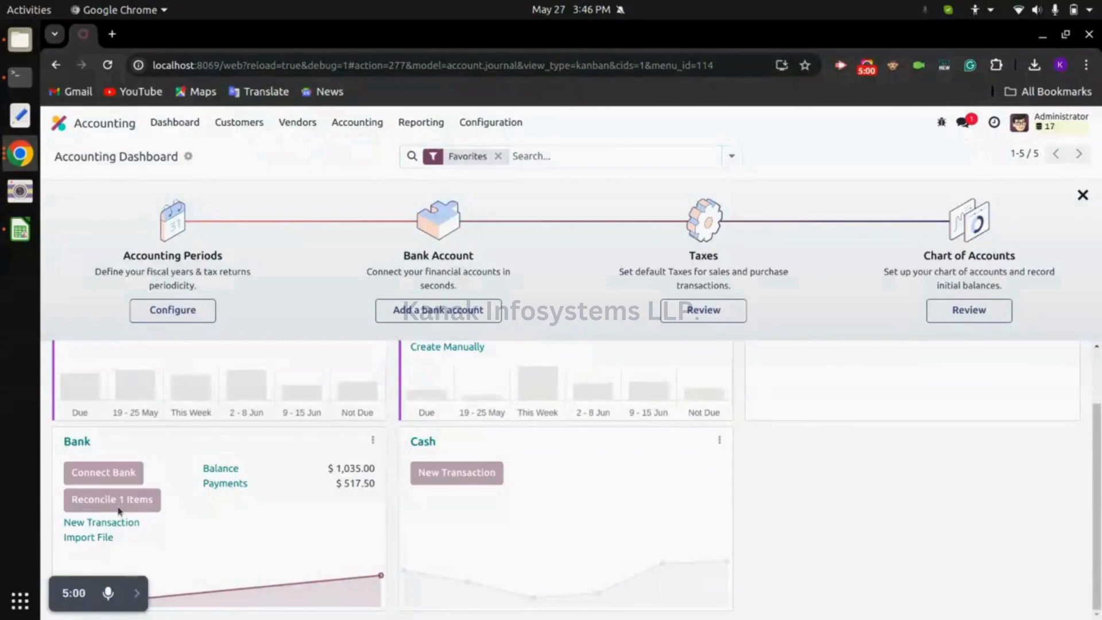
click(111, 499)
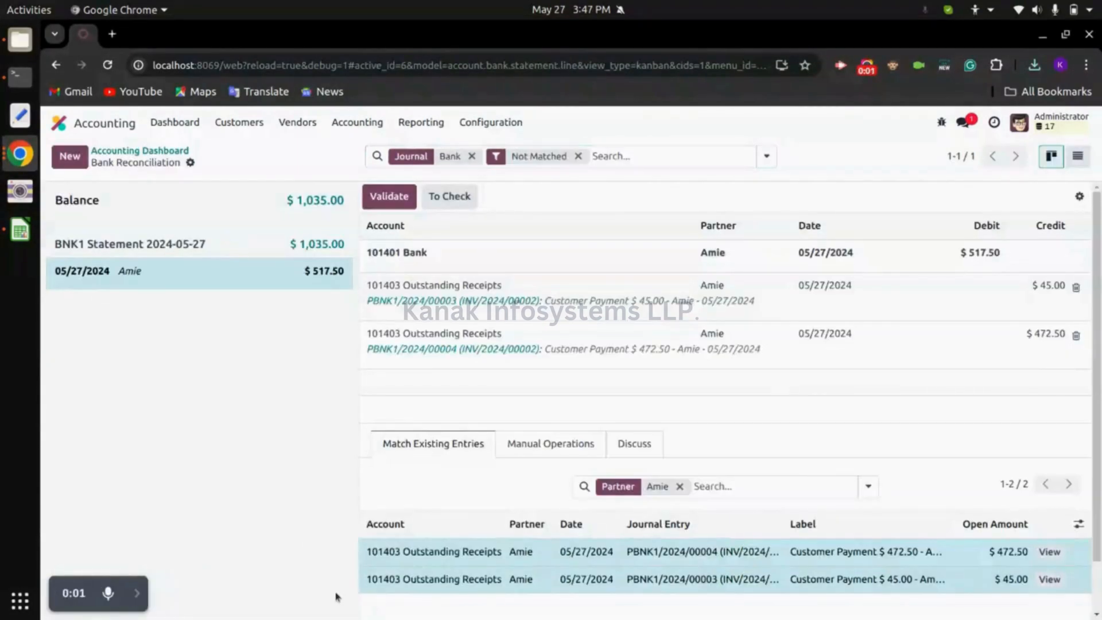
mouse_move(541, 271)
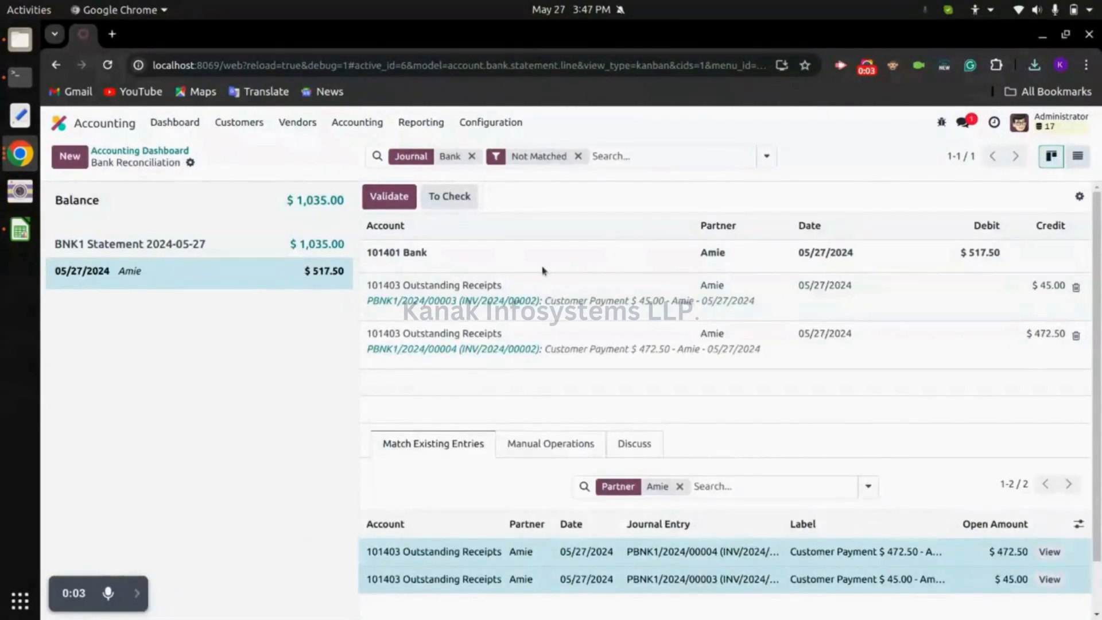
mouse_move(970, 264)
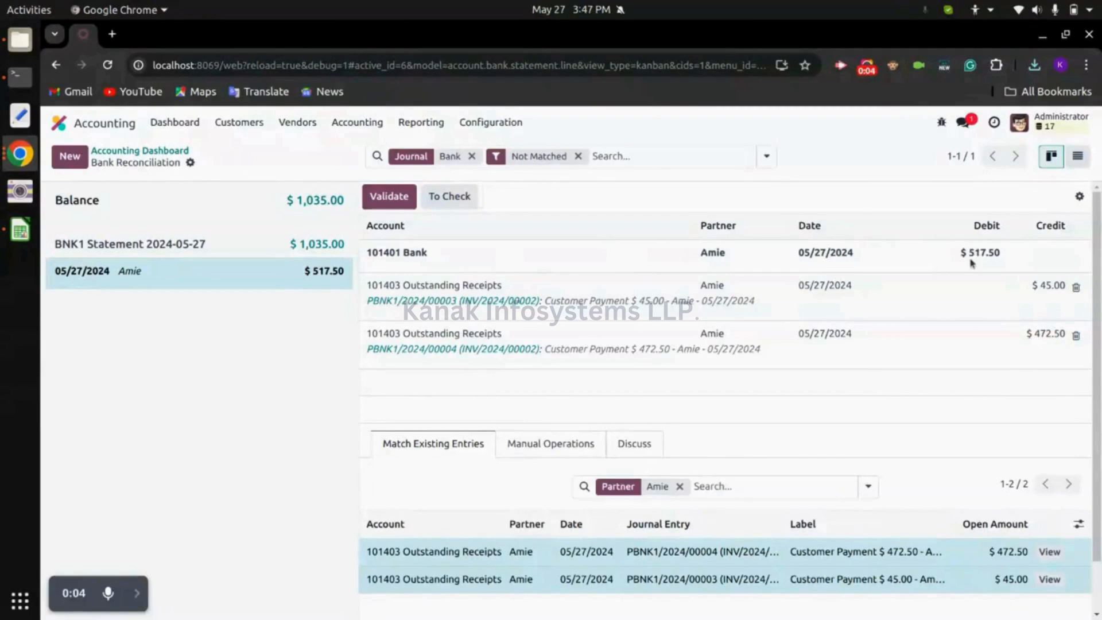
mouse_move(940, 259)
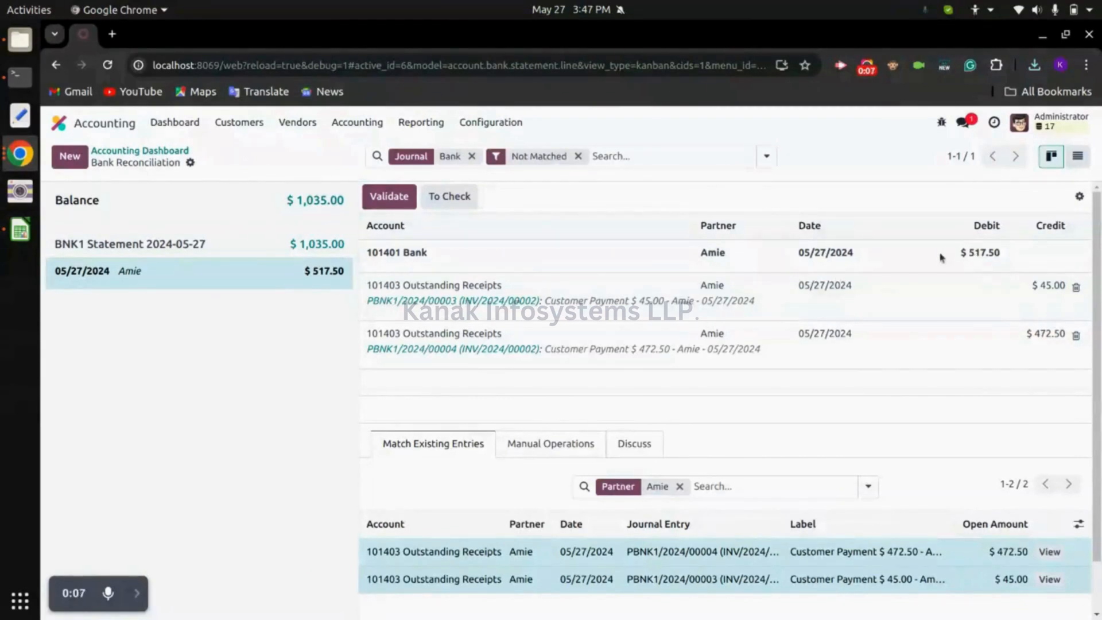
Step: Review the 101401 Bank line matched to $45.00 and $472.50, and validate the $517.50 transaction
click(550, 444)
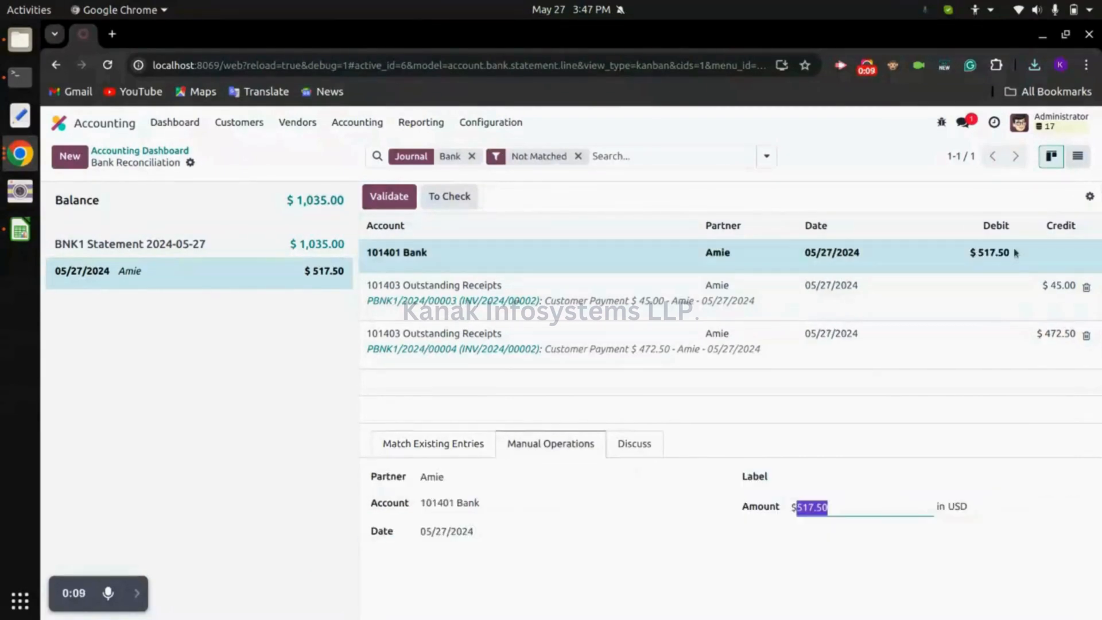
mouse_move(554, 234)
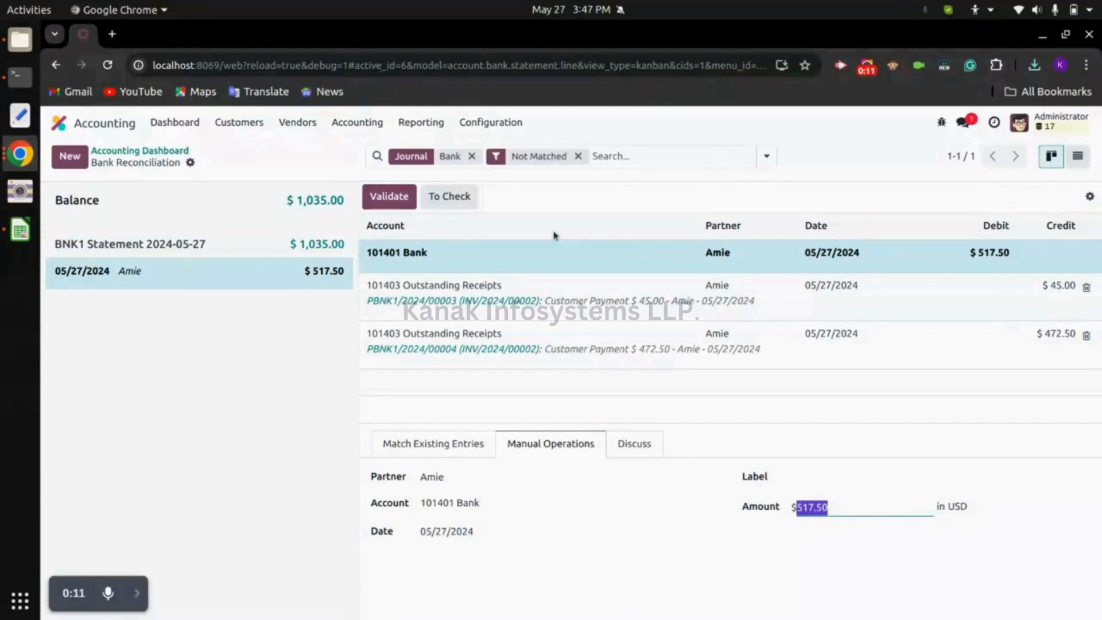
mouse_move(550, 335)
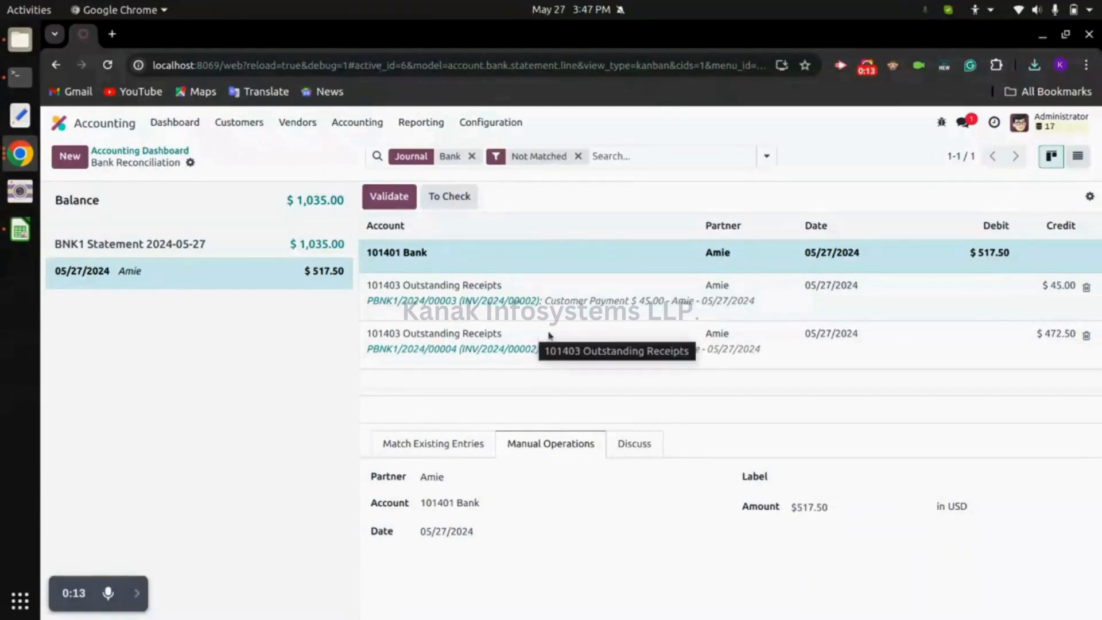
mouse_move(659, 308)
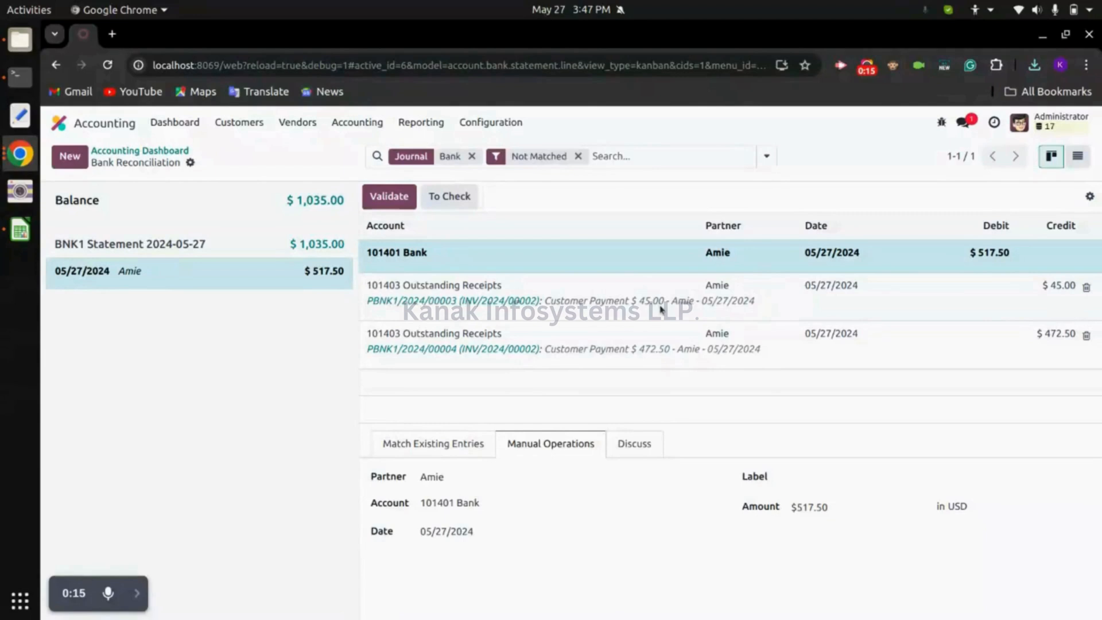
mouse_move(751, 322)
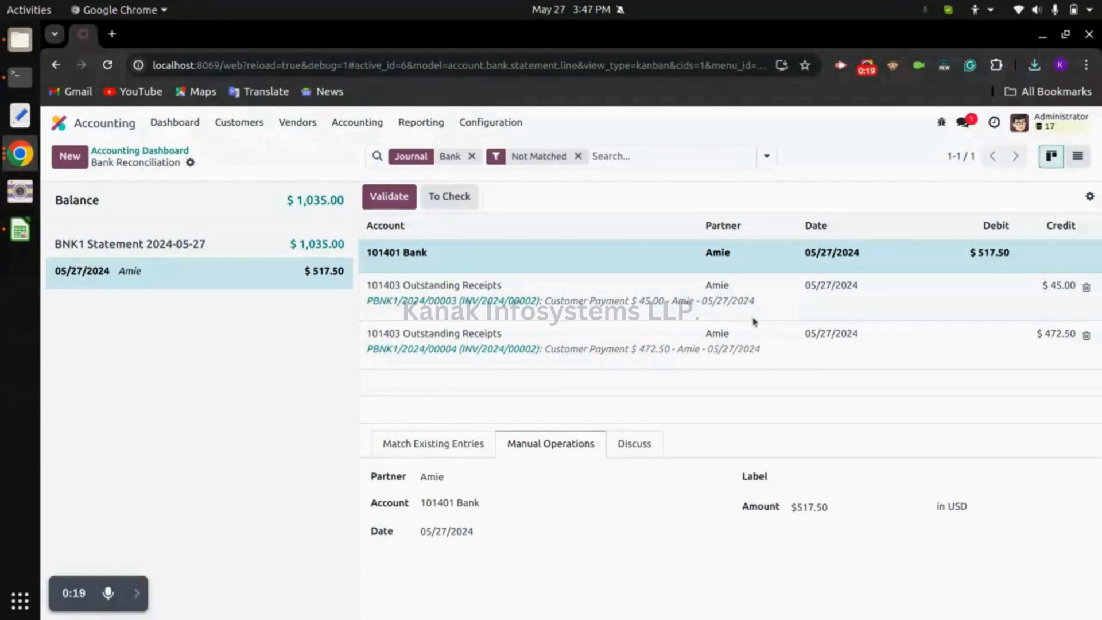
mouse_move(1033, 294)
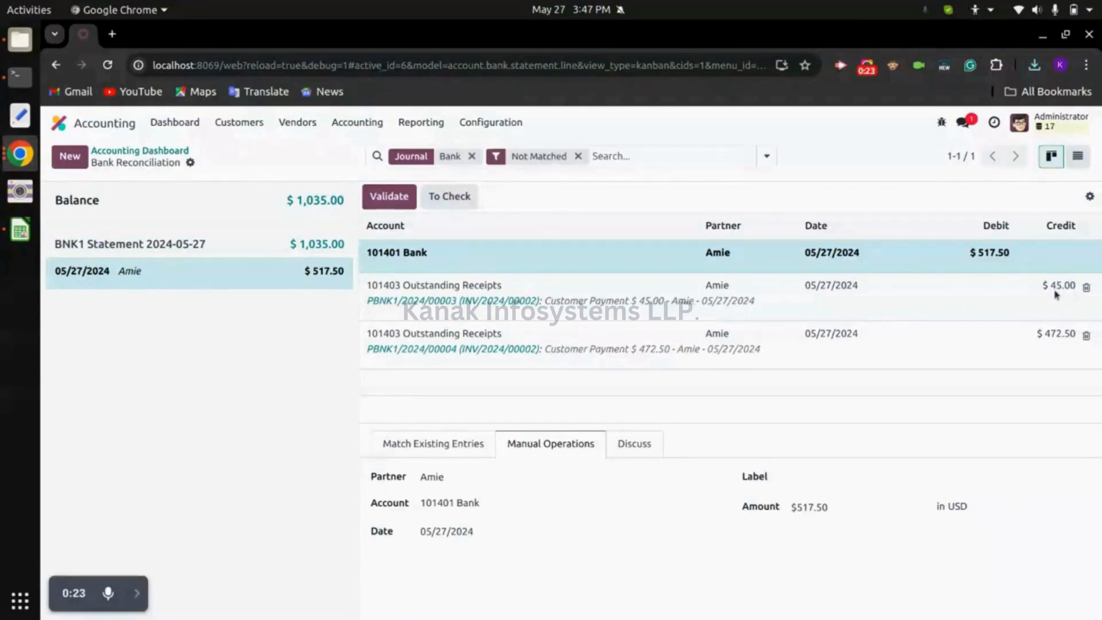
mouse_move(1039, 348)
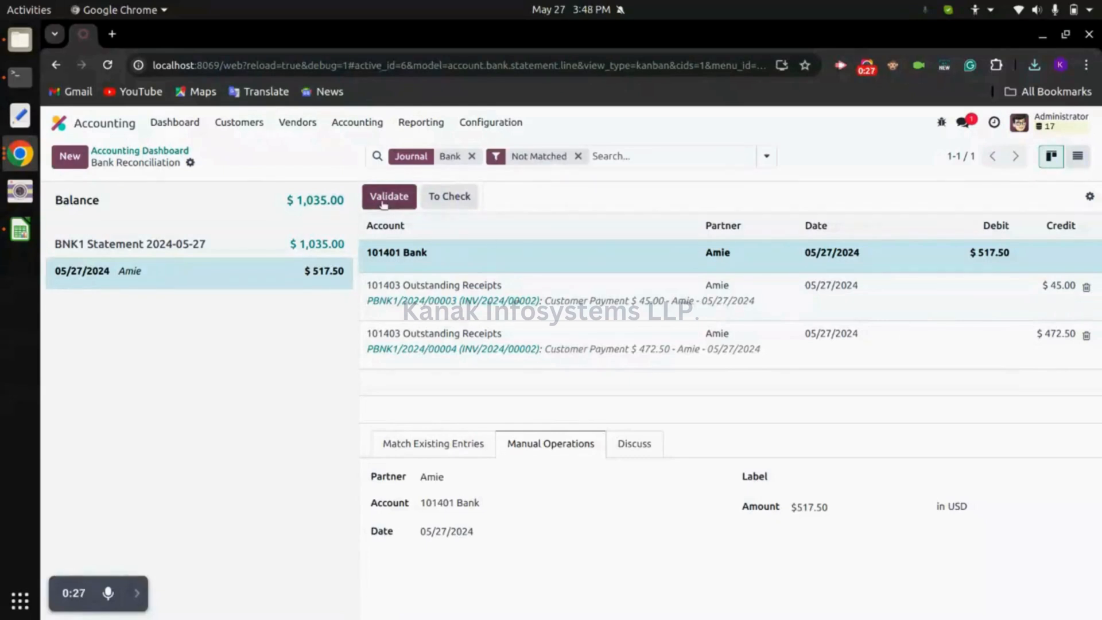
click(389, 196)
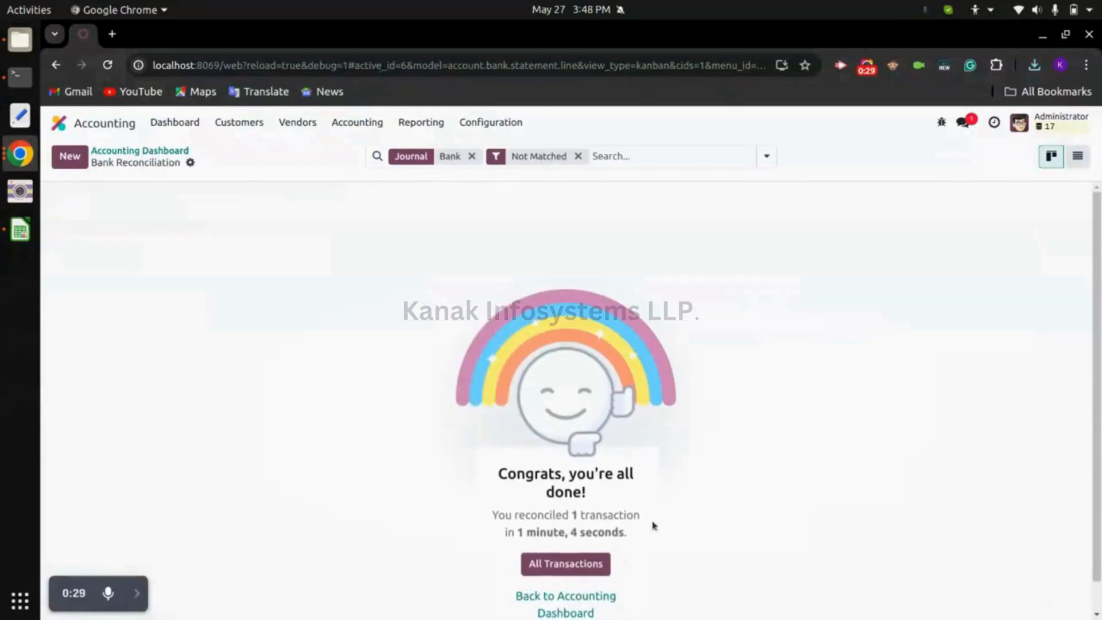
mouse_move(695, 464)
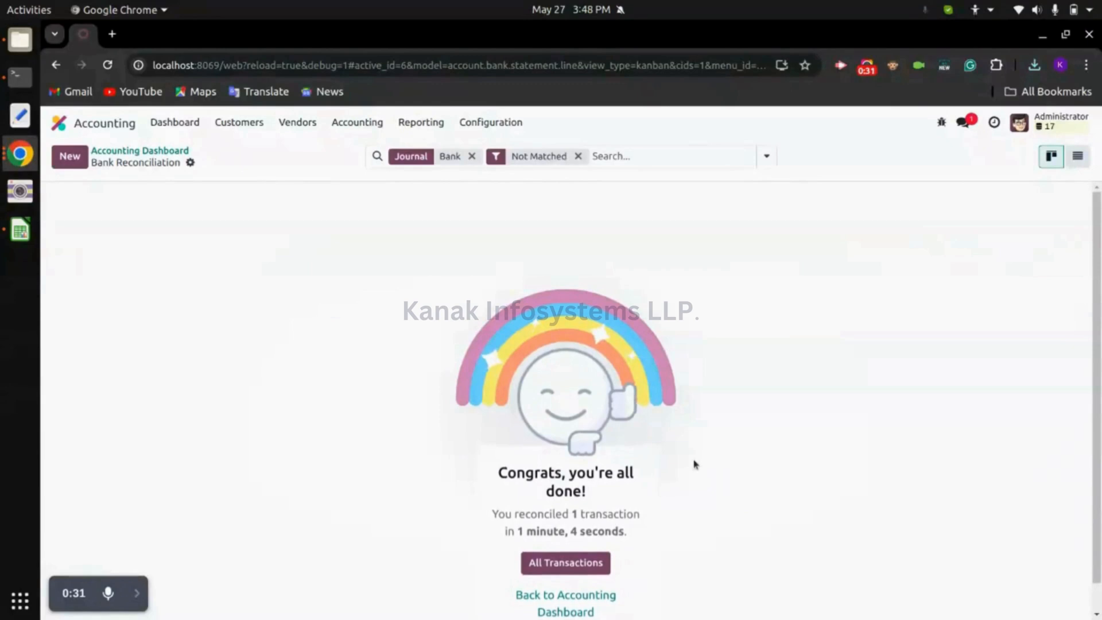
mouse_move(311, 229)
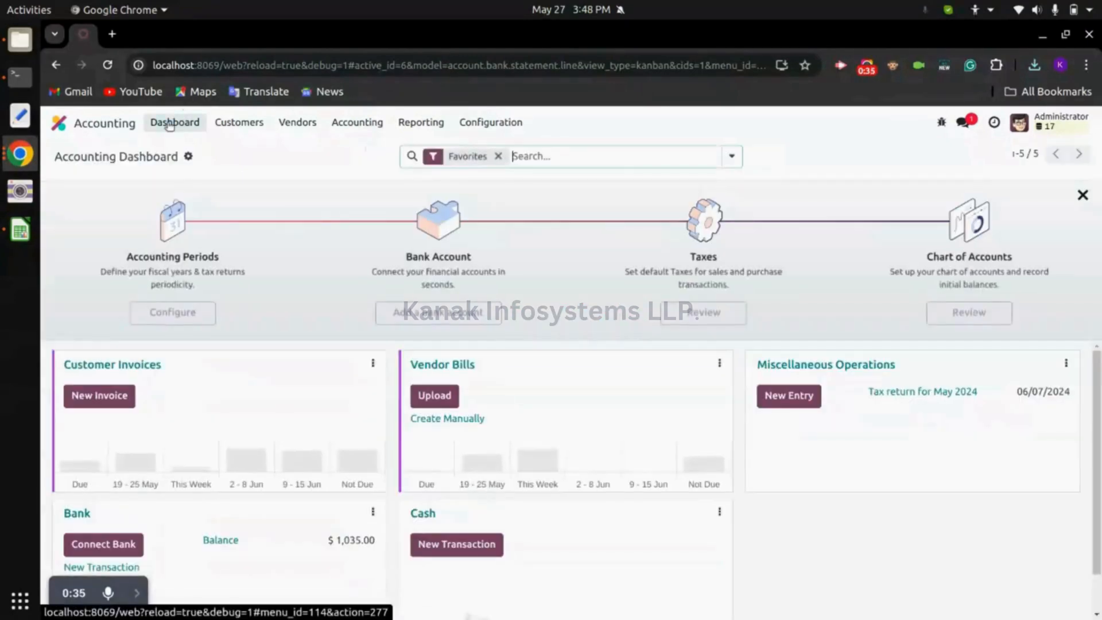
Step: Check the Bank journal on the Accounting Dashboard and expand the Customers menu
scroll(down, 3)
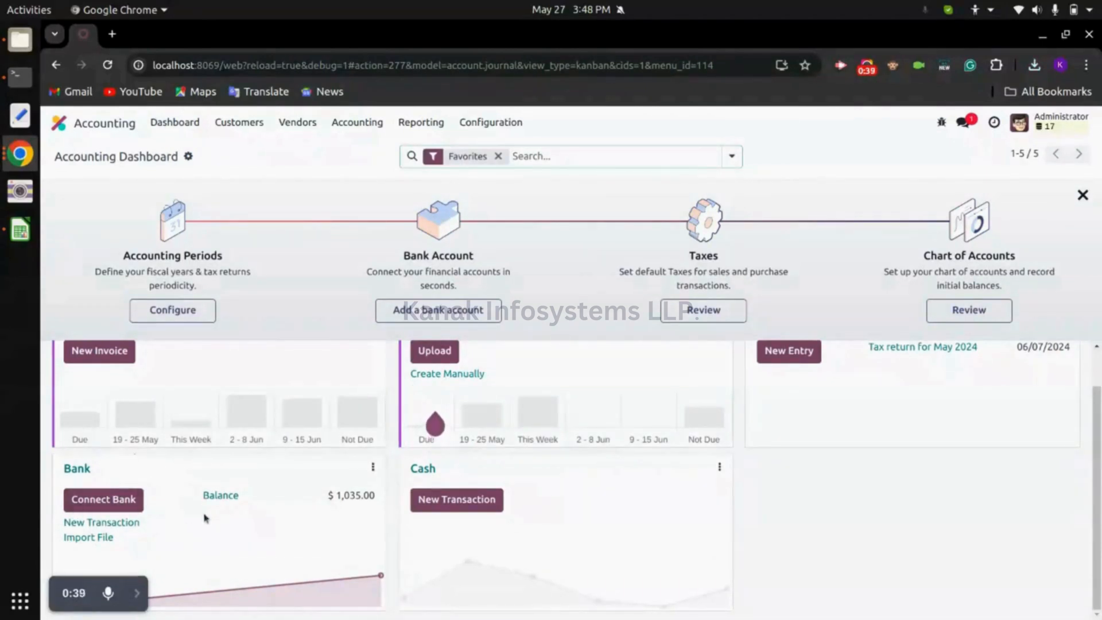
mouse_move(340, 376)
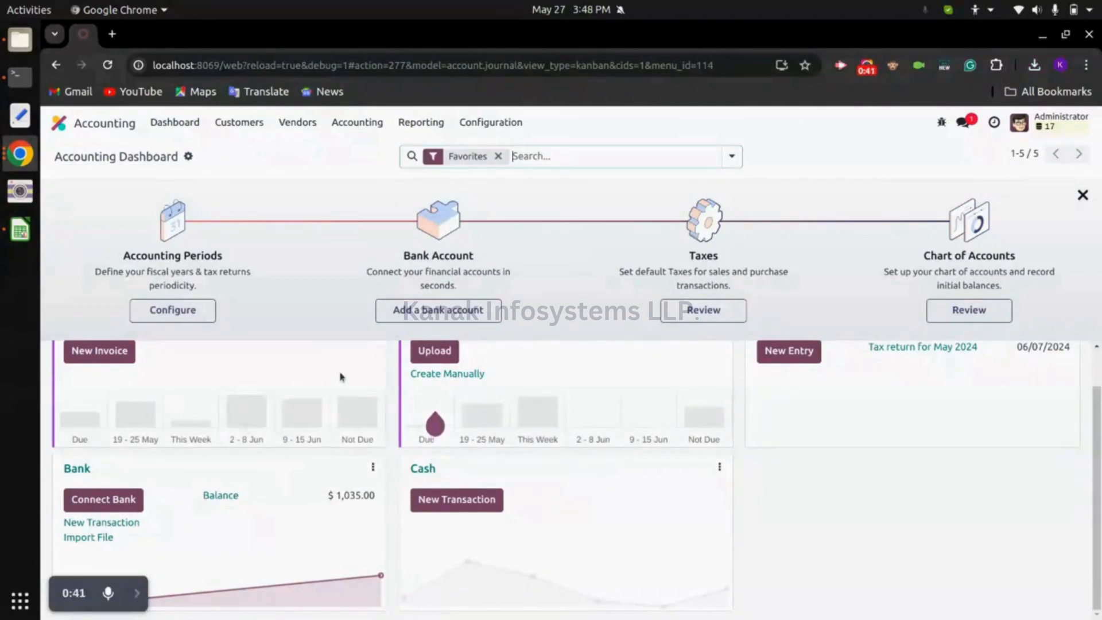
click(239, 122)
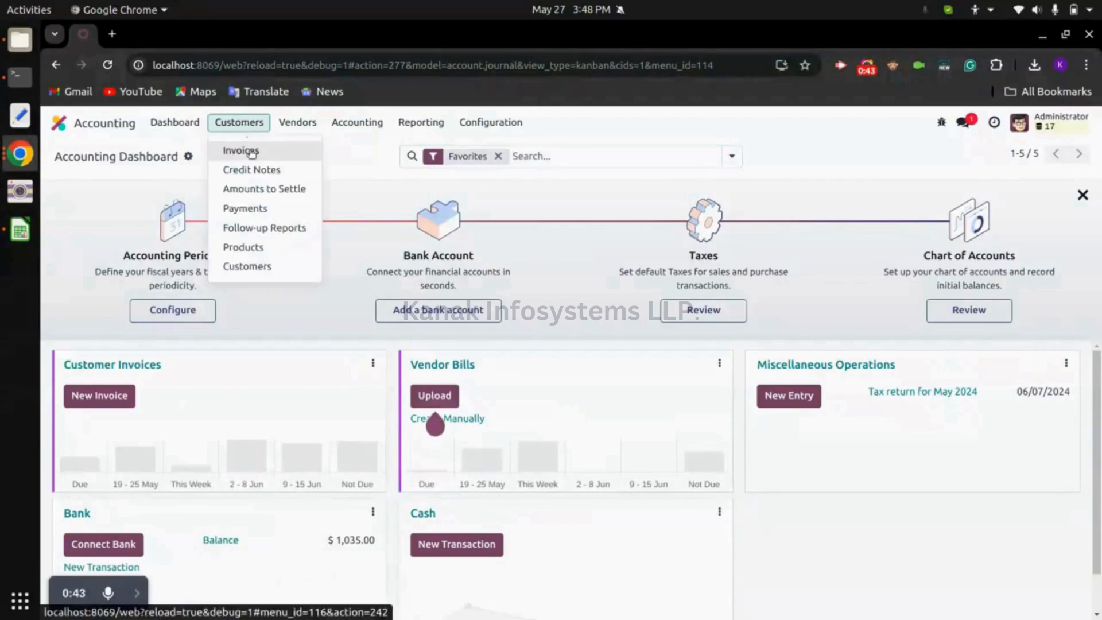
Step: From Customers > Invoices, show INV/2024/00002 marked Paid with $45.00 and $472.50 payments
click(240, 150)
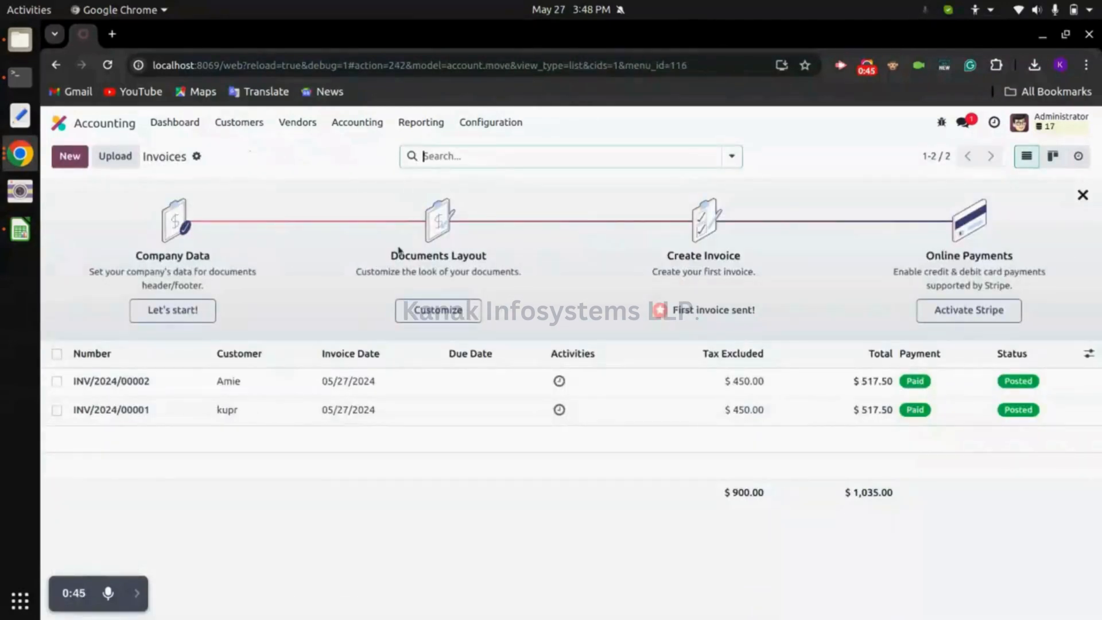
mouse_move(268, 391)
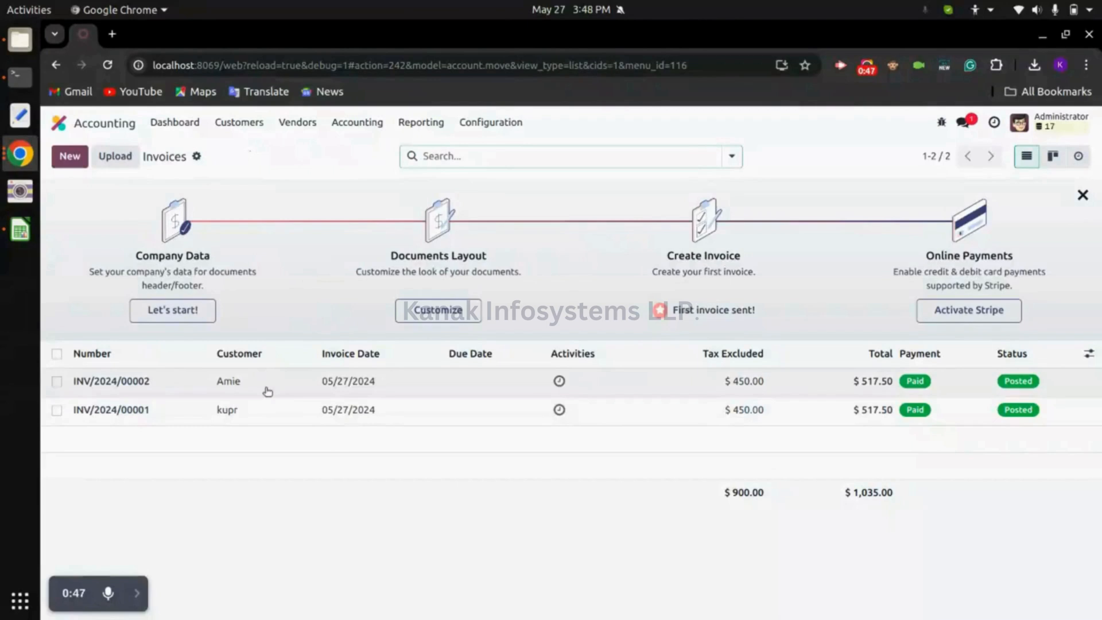
click(110, 381)
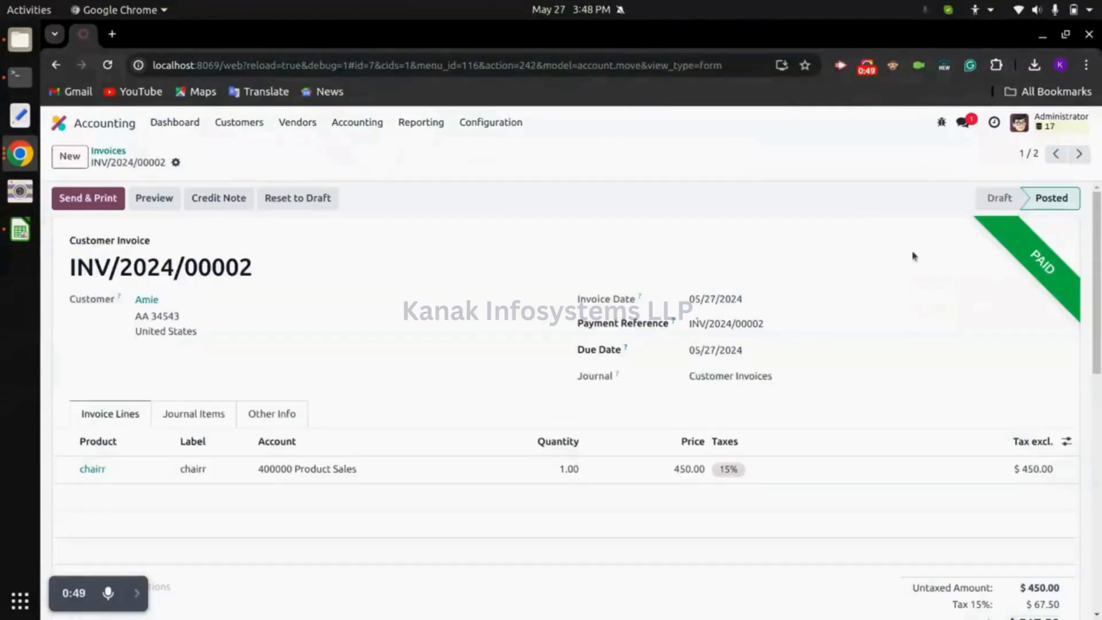
mouse_move(881, 278)
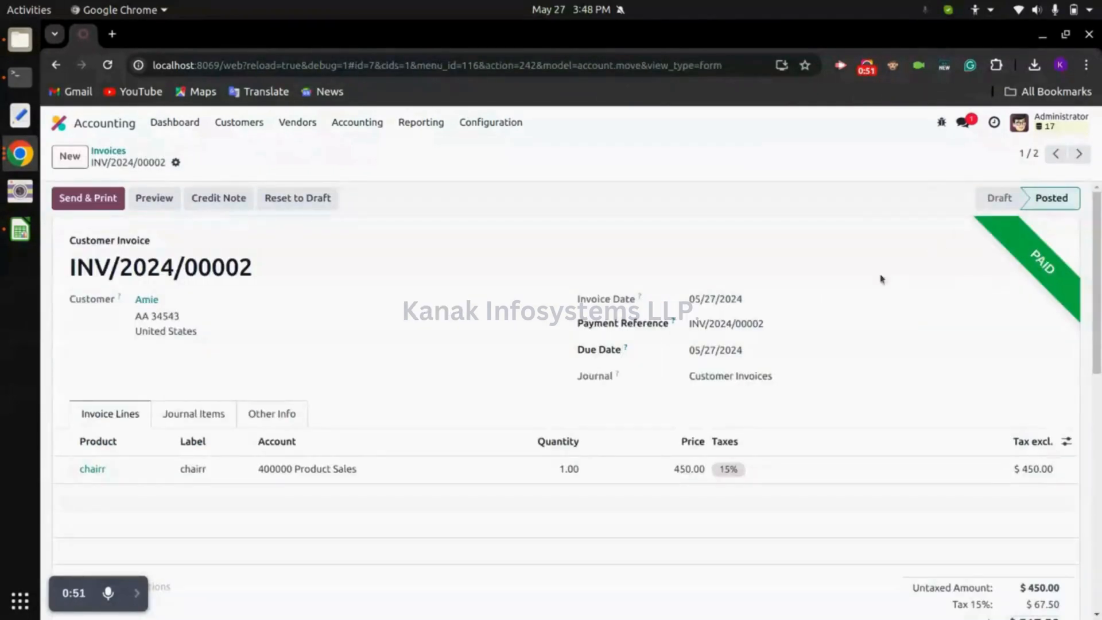
scroll(down, 3)
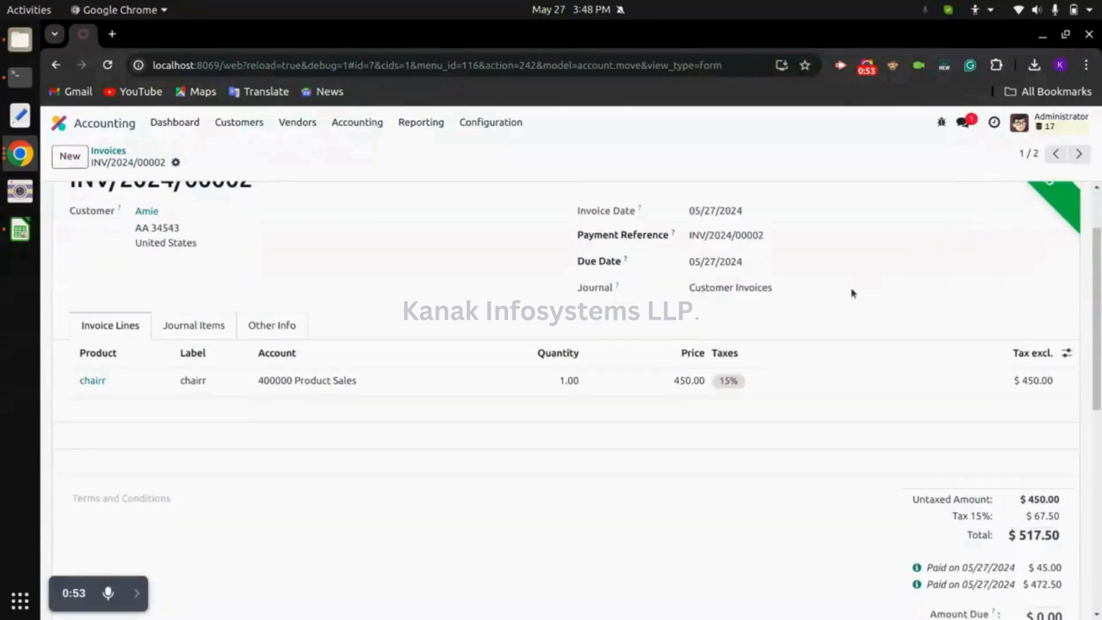
scroll(up, 3)
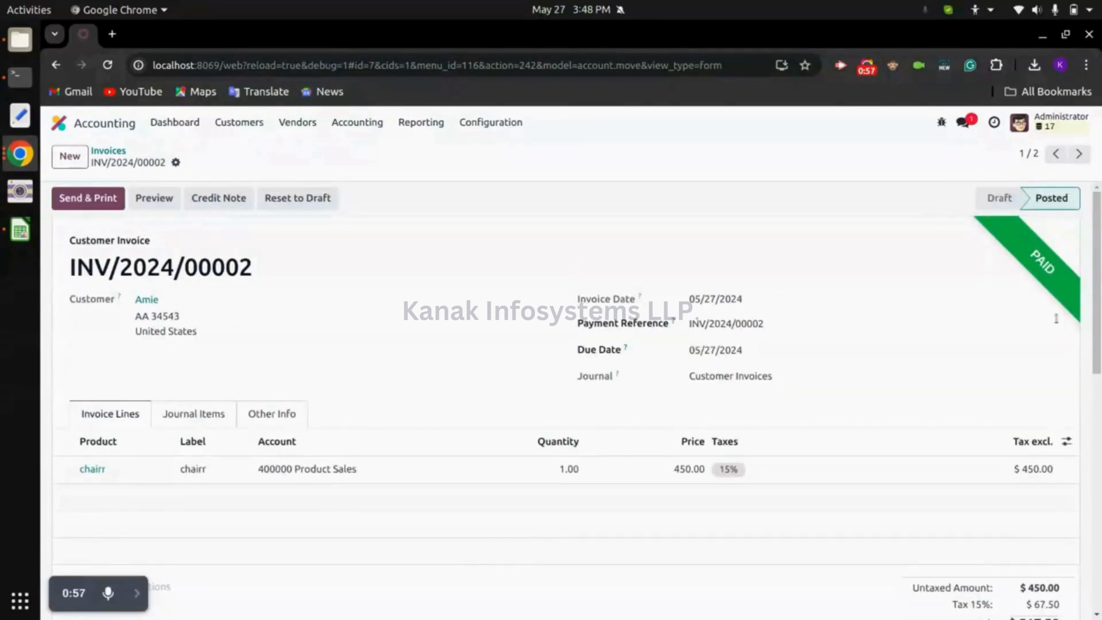
mouse_move(894, 280)
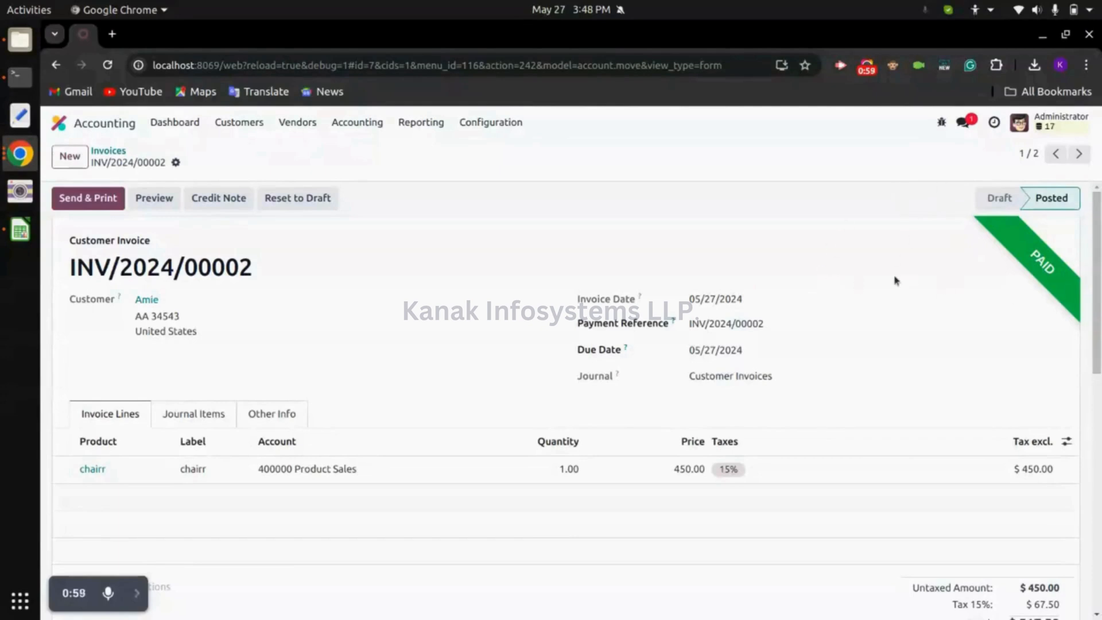